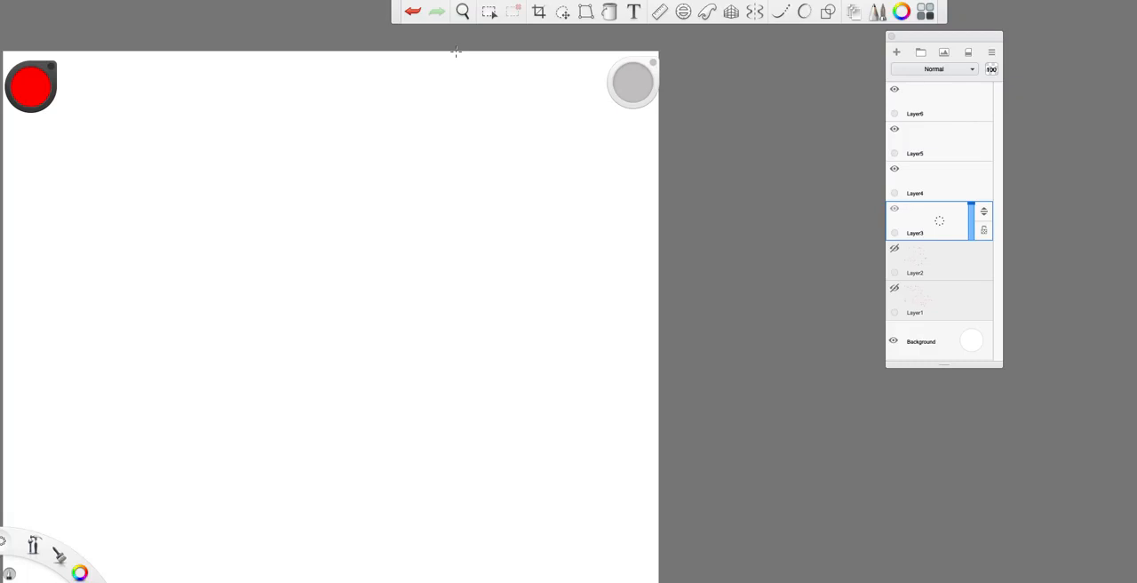
{"action": "mouse_move", "coordinate": [83, 85]}
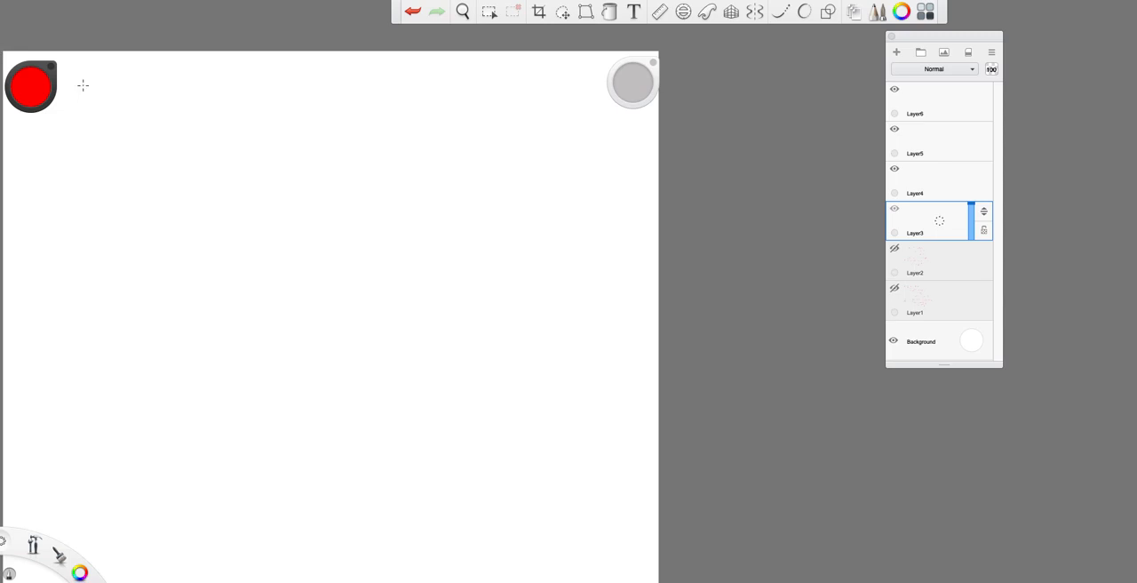
{"action": "mouse_move", "coordinate": [86, 87]}
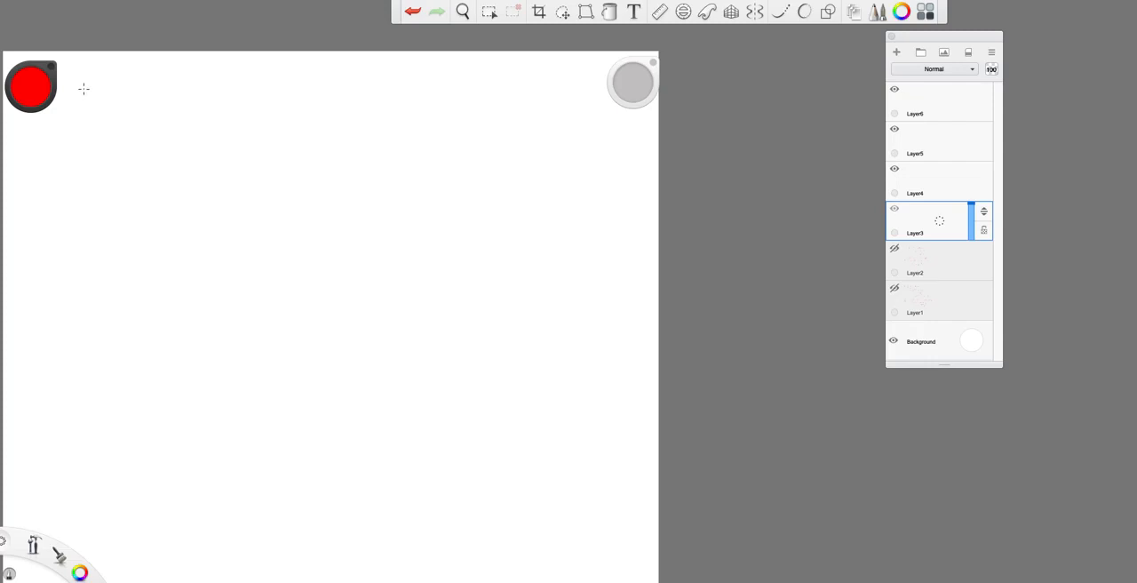
{"action": "mouse_move", "coordinate": [87, 92]}
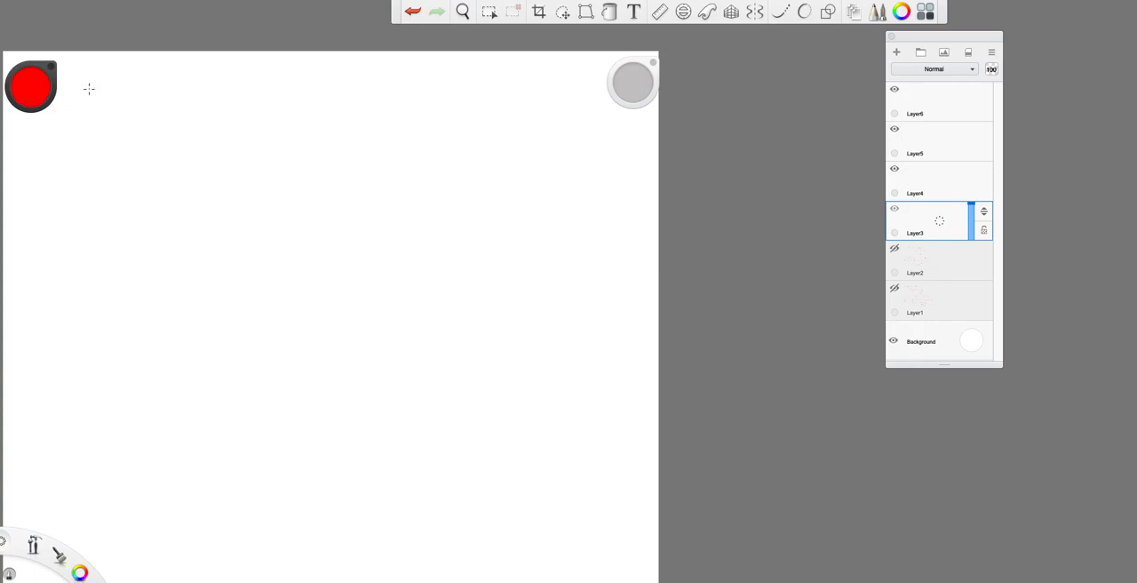
{"action": "mouse_move", "coordinate": [88, 85]}
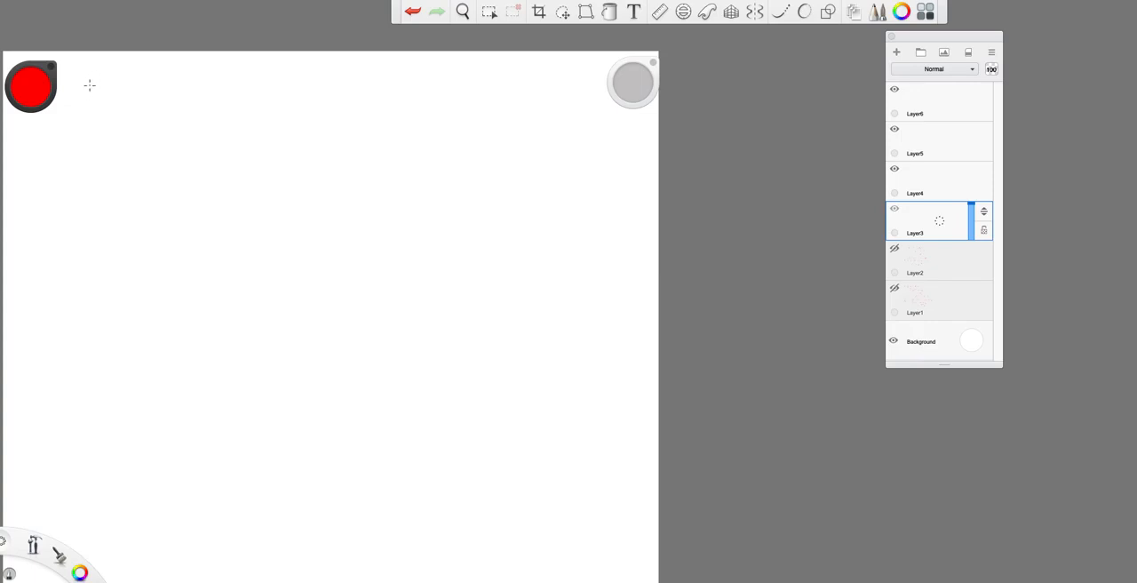
{"action": "mouse_move", "coordinate": [89, 69]}
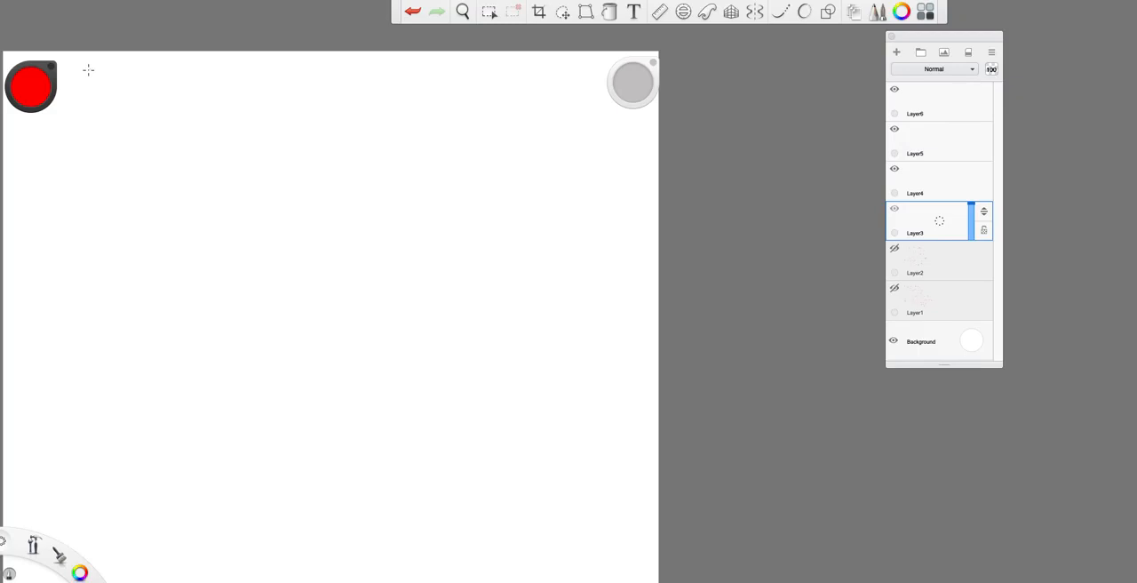
Handwrite 'Example 2: Calculate mass of Earth' in red at top left, underlining 'Example 2'
{"action": "left_click_drag", "start_coordinate": [89, 69], "coordinate": [105, 66]}
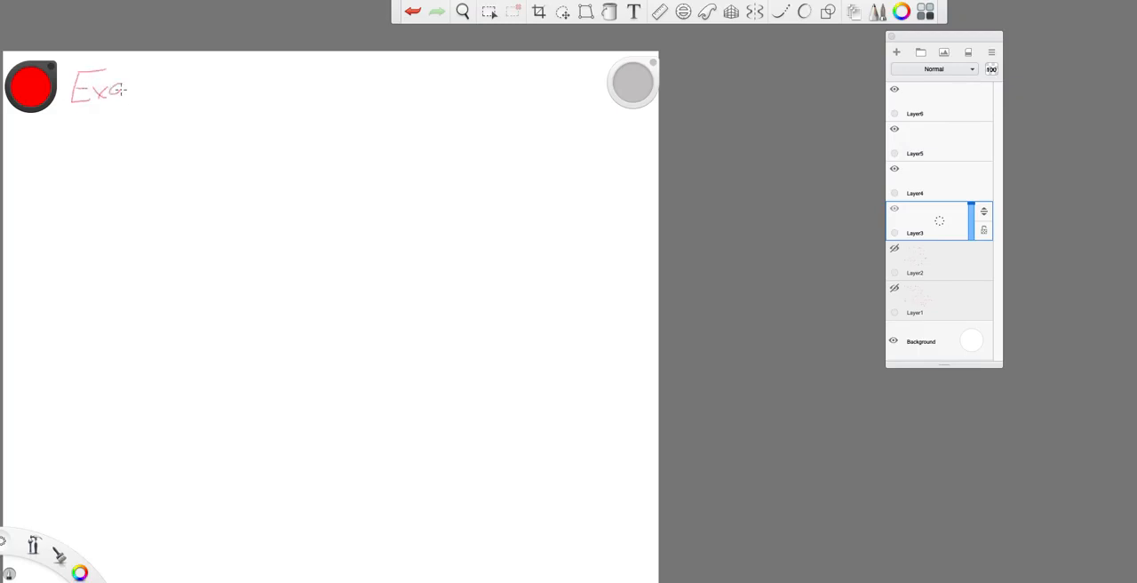
{"action": "left_click_drag", "start_coordinate": [124, 88], "coordinate": [187, 89]}
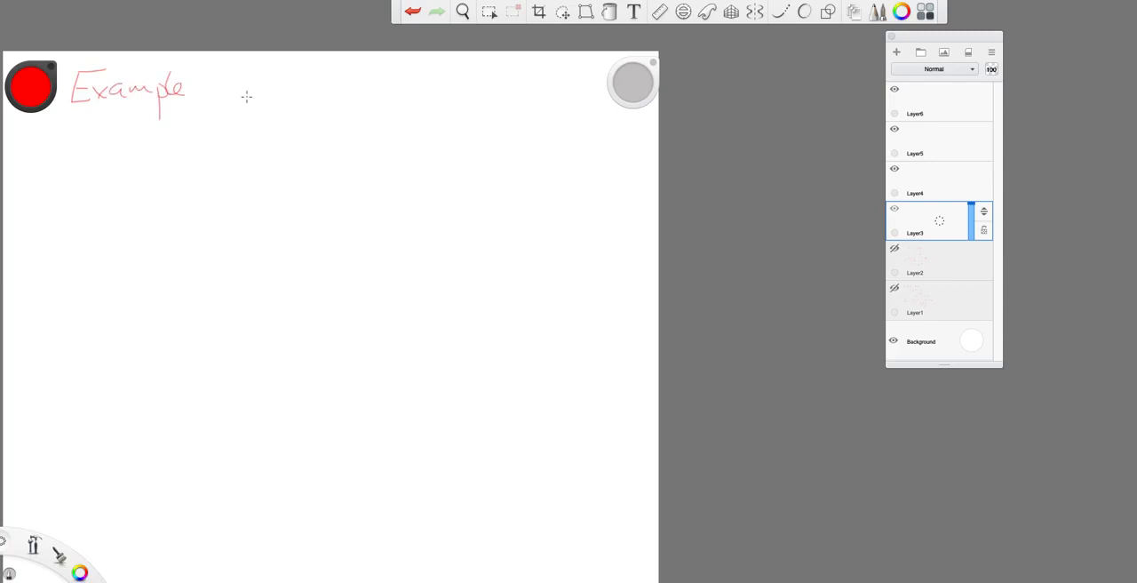
{"action": "left_click_drag", "start_coordinate": [200, 93], "coordinate": [218, 84]}
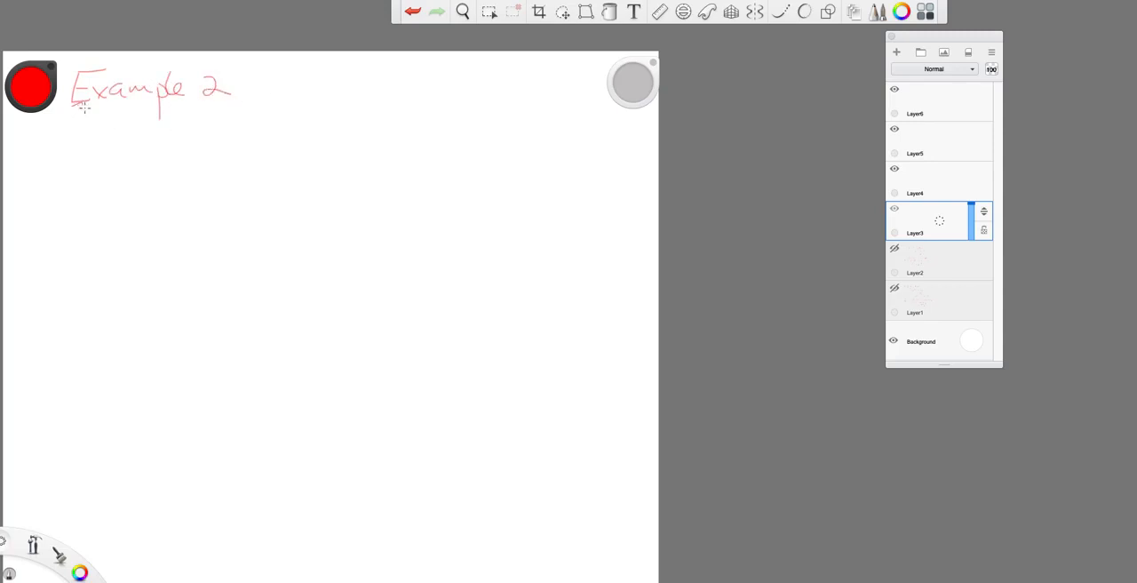
{"action": "left_click_drag", "start_coordinate": [75, 108], "coordinate": [231, 105]}
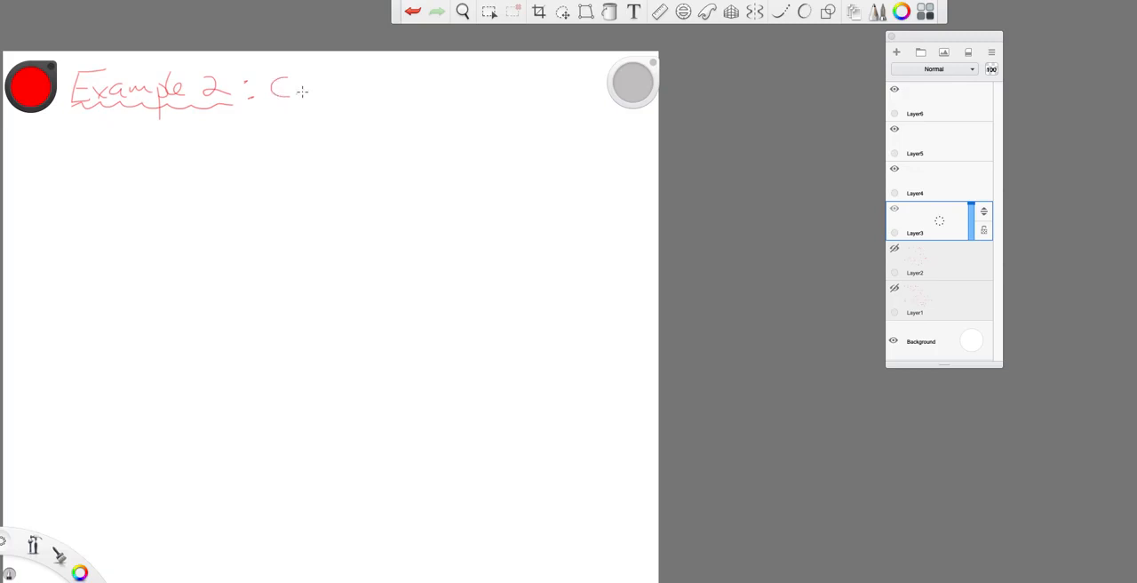
{"action": "left_click_drag", "start_coordinate": [285, 89], "coordinate": [374, 89]}
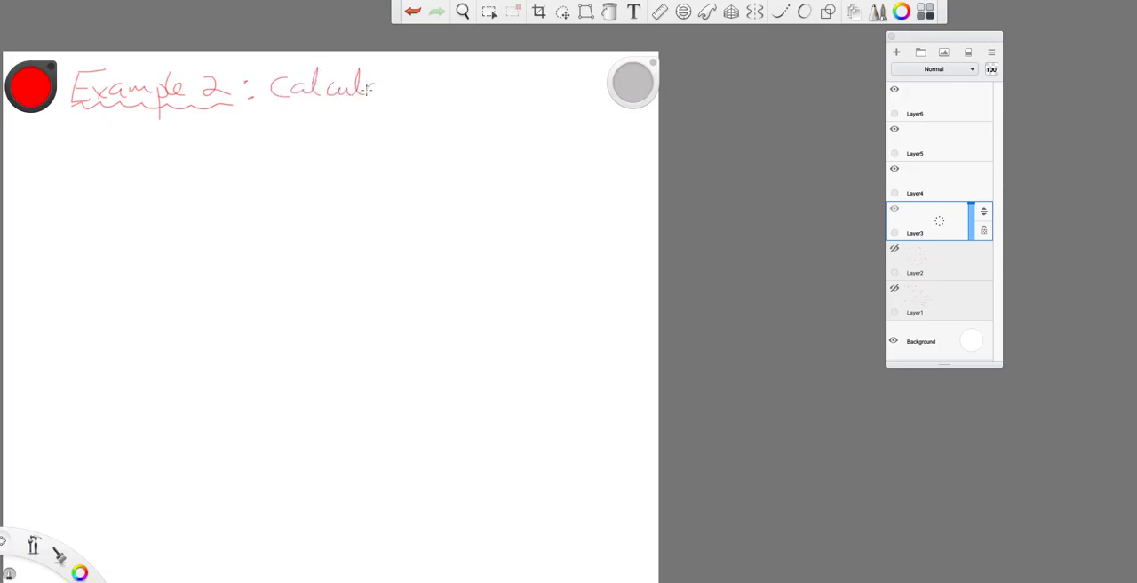
{"action": "left_click_drag", "start_coordinate": [373, 87], "coordinate": [440, 88]}
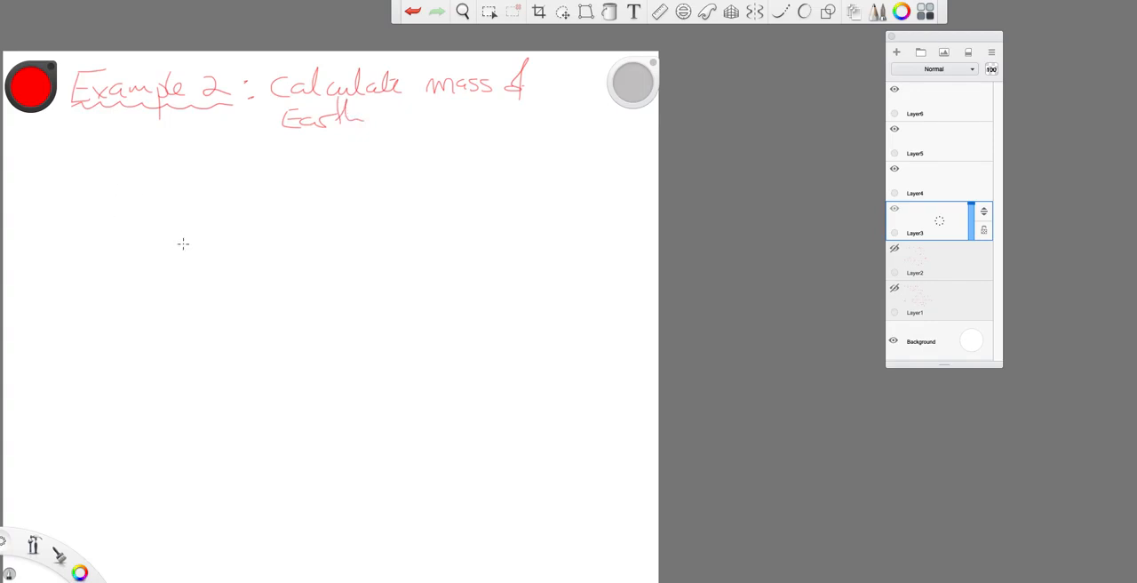
{"action": "mouse_move", "coordinate": [191, 240]}
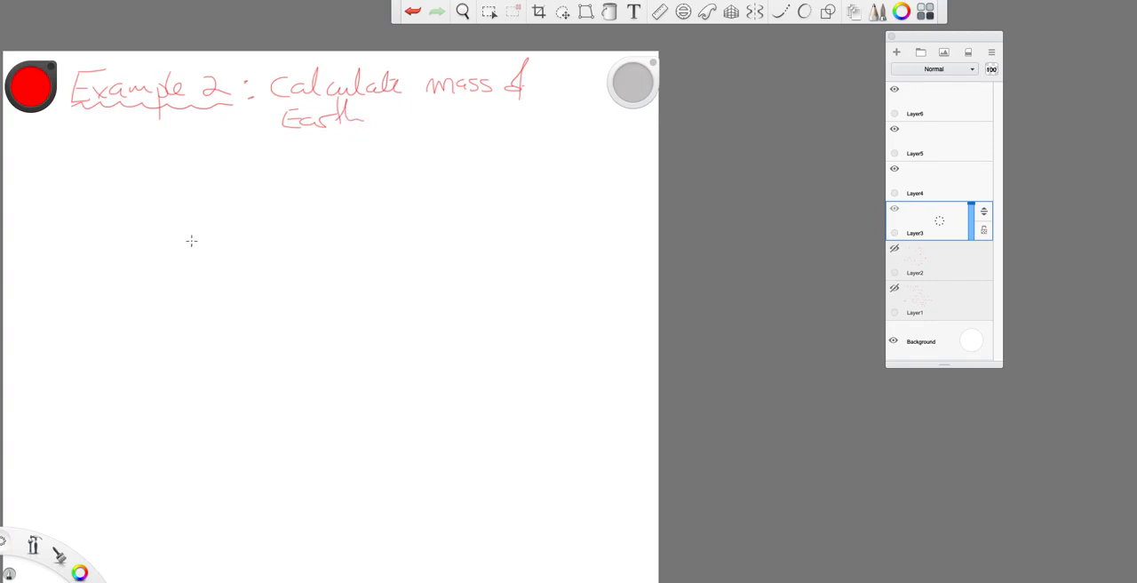
{"action": "mouse_move", "coordinate": [198, 213]}
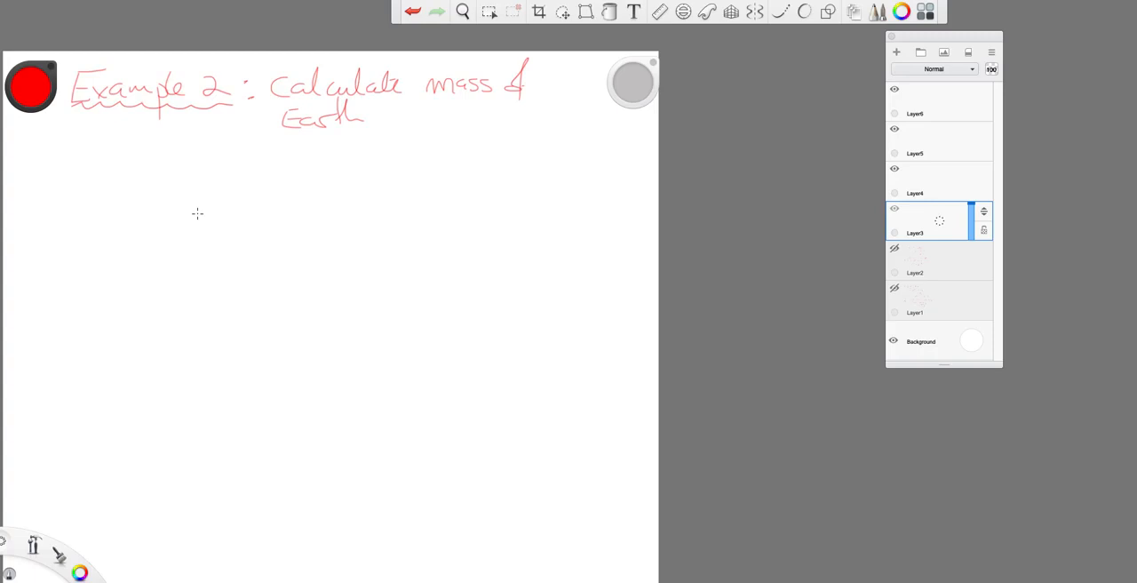
{"action": "mouse_move", "coordinate": [110, 180]}
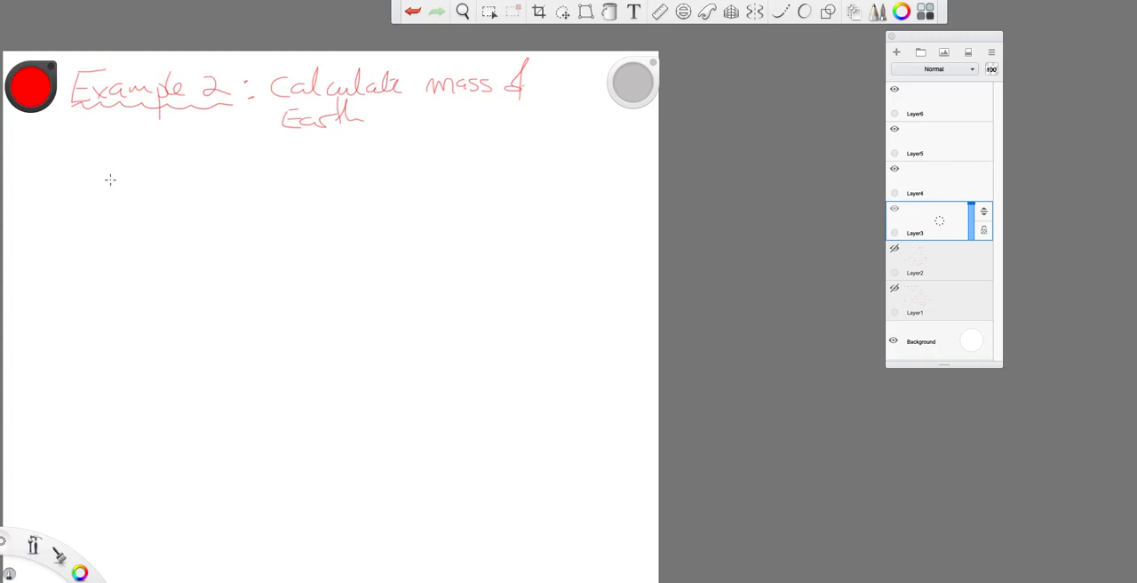
{"action": "mouse_move", "coordinate": [139, 178]}
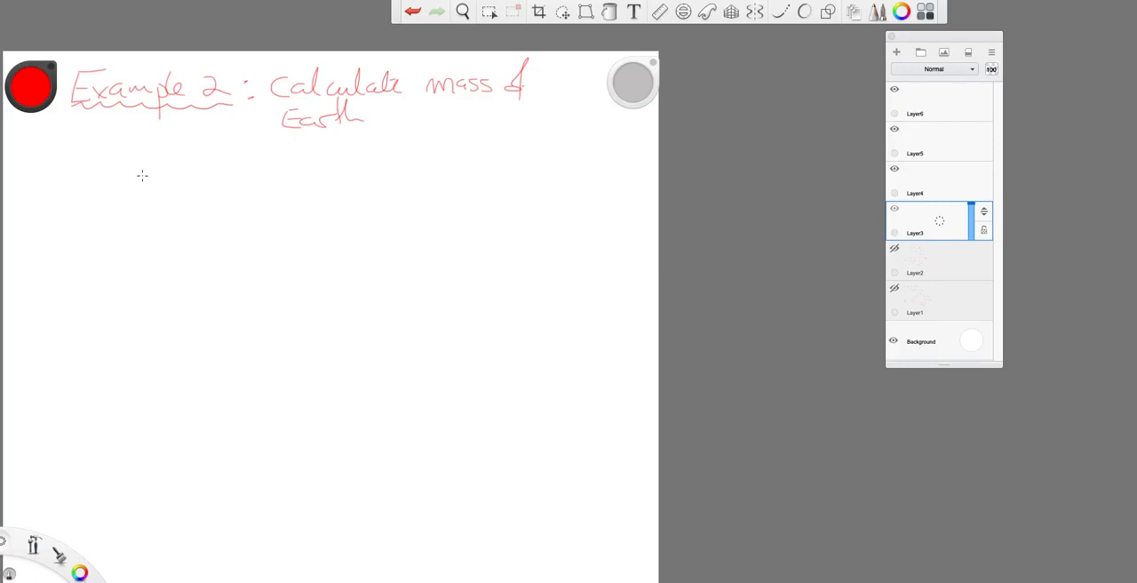
Handwrite GmE over R, then '= mg', in red below the heading
{"action": "left_click_drag", "start_coordinate": [142, 164], "coordinate": [147, 187]}
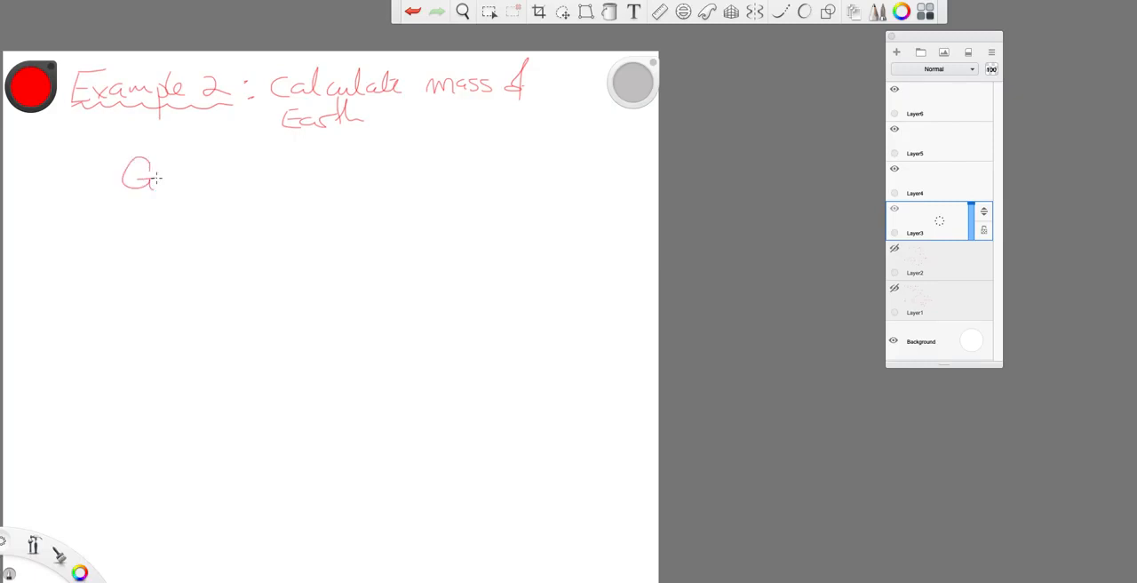
{"action": "mouse_move", "coordinate": [166, 184]}
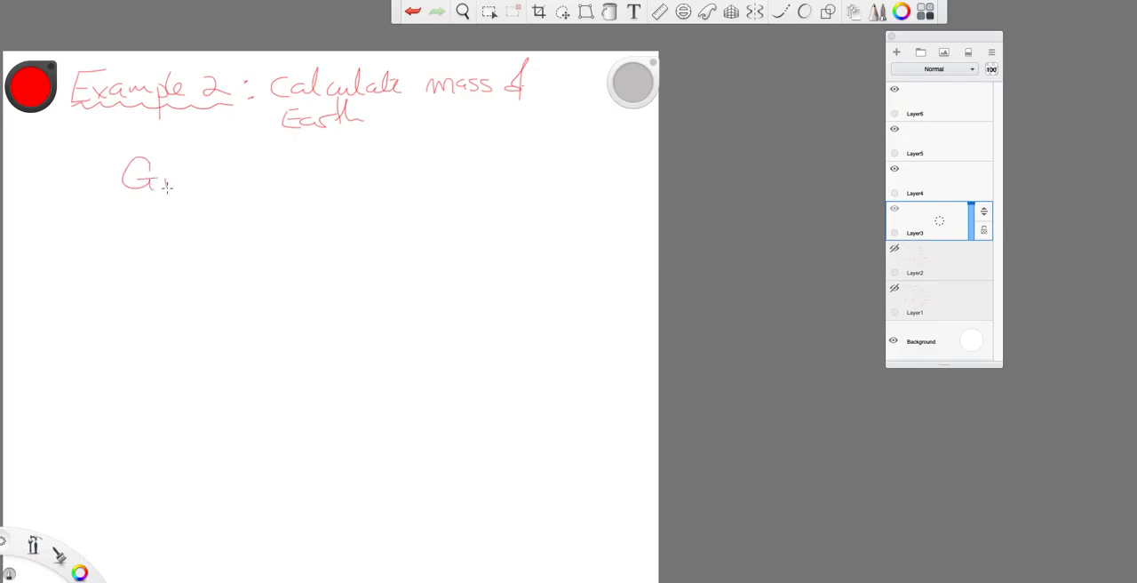
{"action": "left_click_drag", "start_coordinate": [169, 182], "coordinate": [191, 191]}
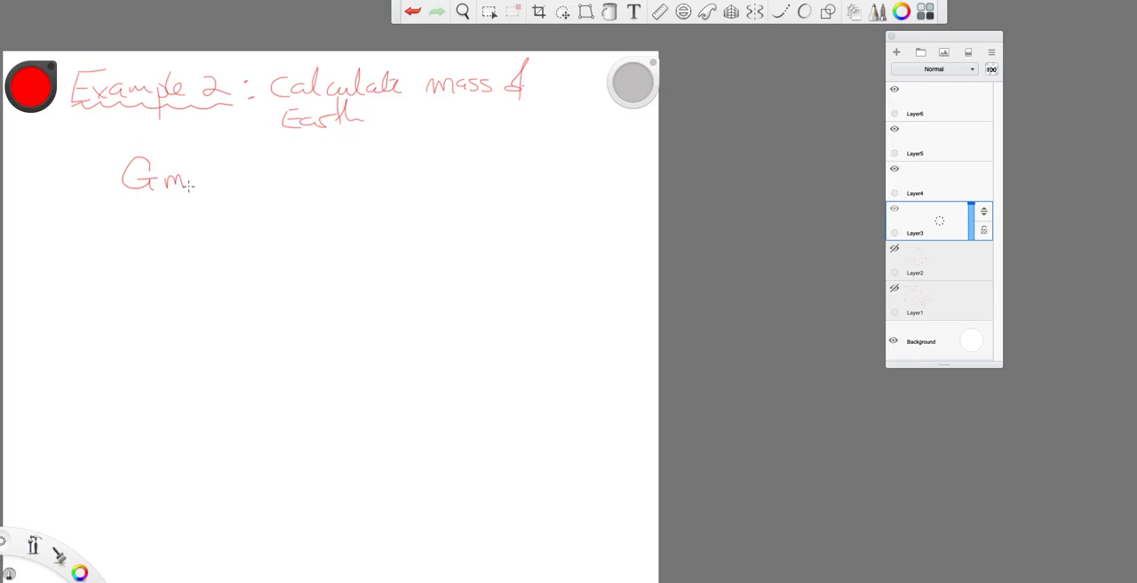
{"action": "left_click_drag", "start_coordinate": [187, 172], "coordinate": [213, 164]}
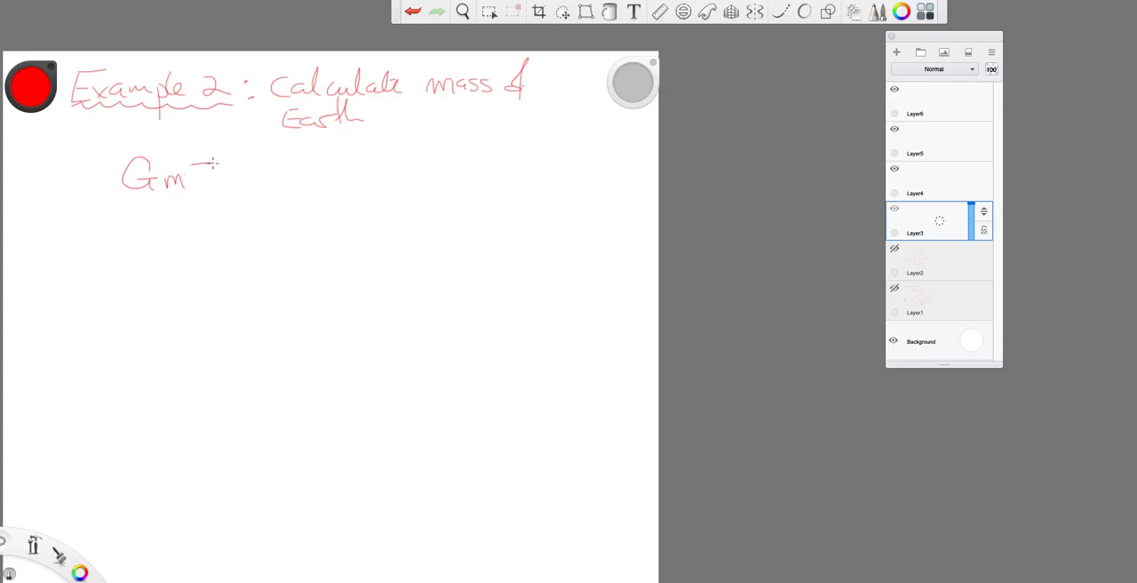
{"action": "left_click_drag", "start_coordinate": [200, 168], "coordinate": [200, 187]}
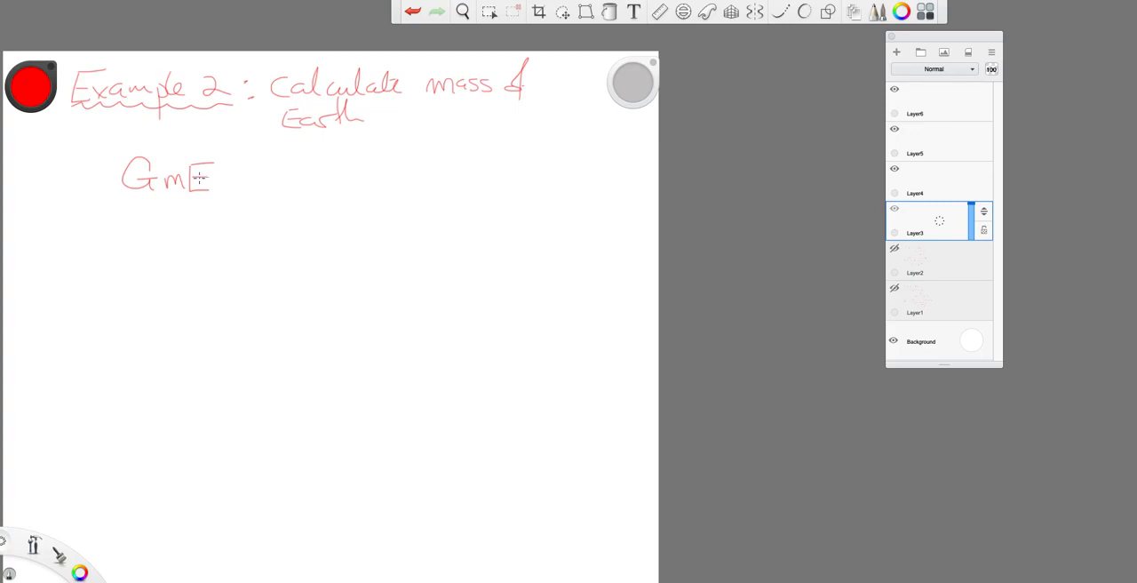
{"action": "left_click_drag", "start_coordinate": [138, 205], "coordinate": [214, 207]}
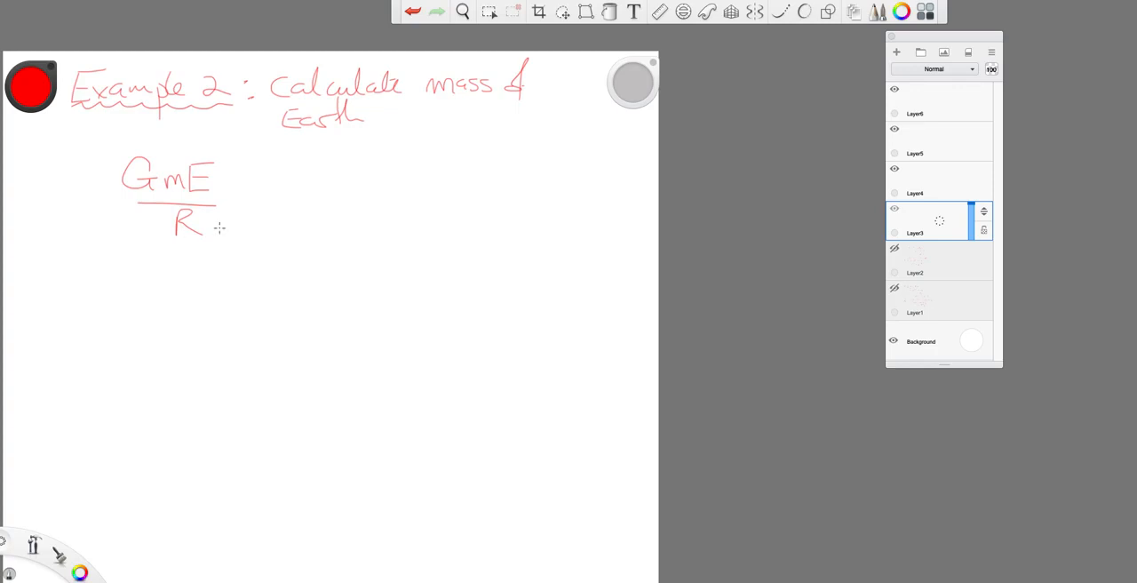
{"action": "mouse_move", "coordinate": [238, 193]}
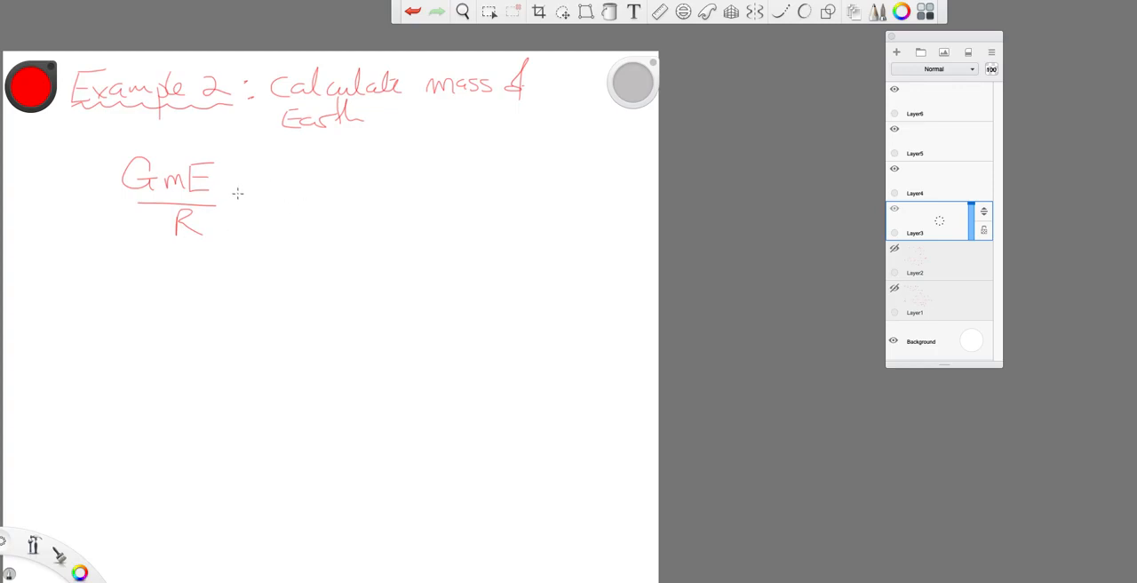
{"action": "left_click_drag", "start_coordinate": [240, 191], "coordinate": [262, 197]}
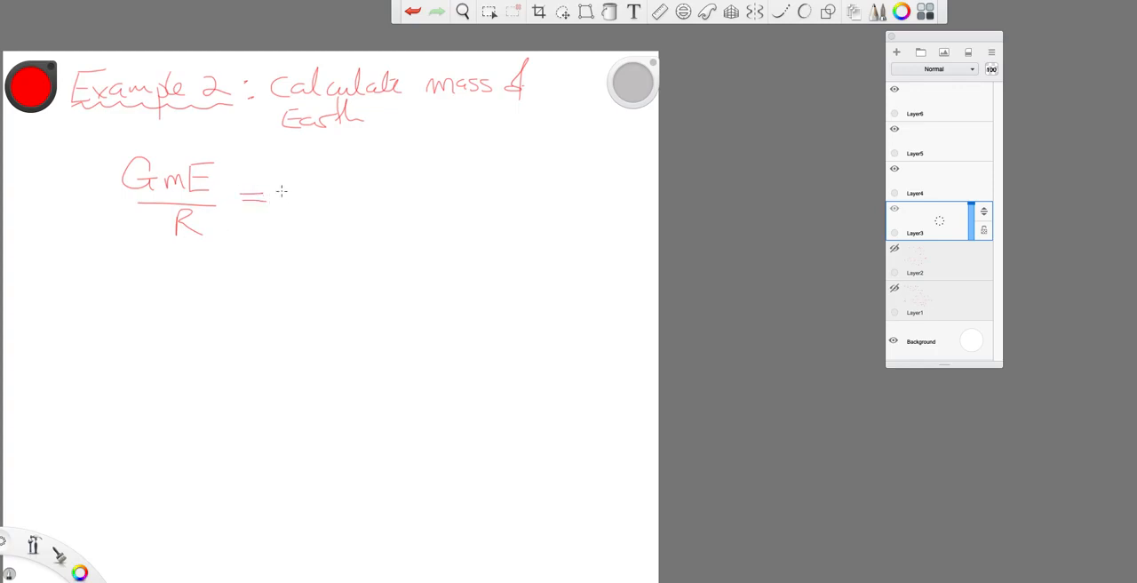
{"action": "left_click_drag", "start_coordinate": [280, 191], "coordinate": [328, 200]}
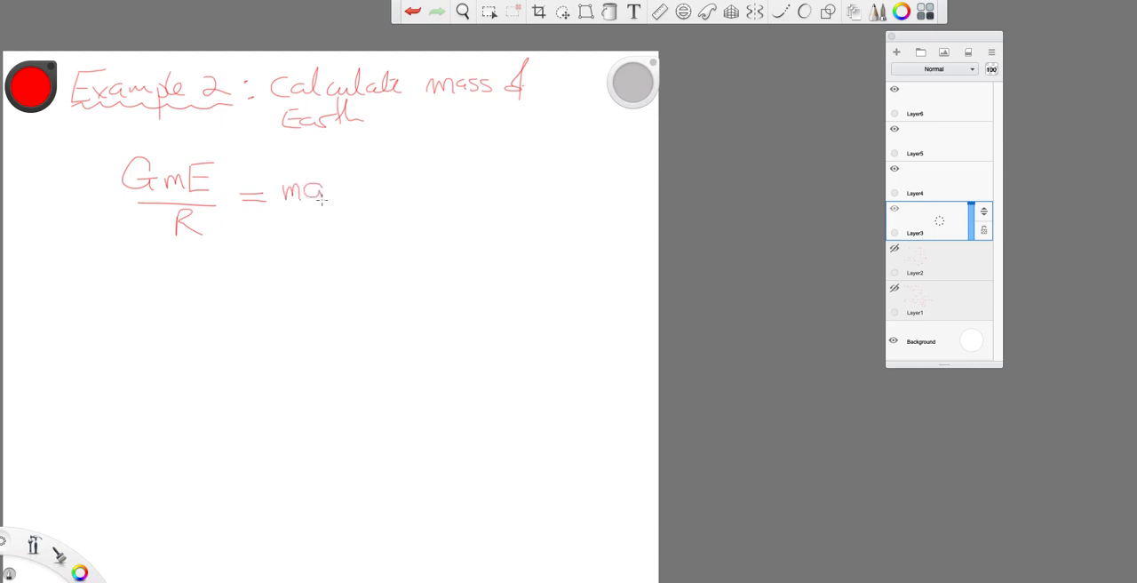
{"action": "left_click_drag", "start_coordinate": [316, 191], "coordinate": [306, 217]}
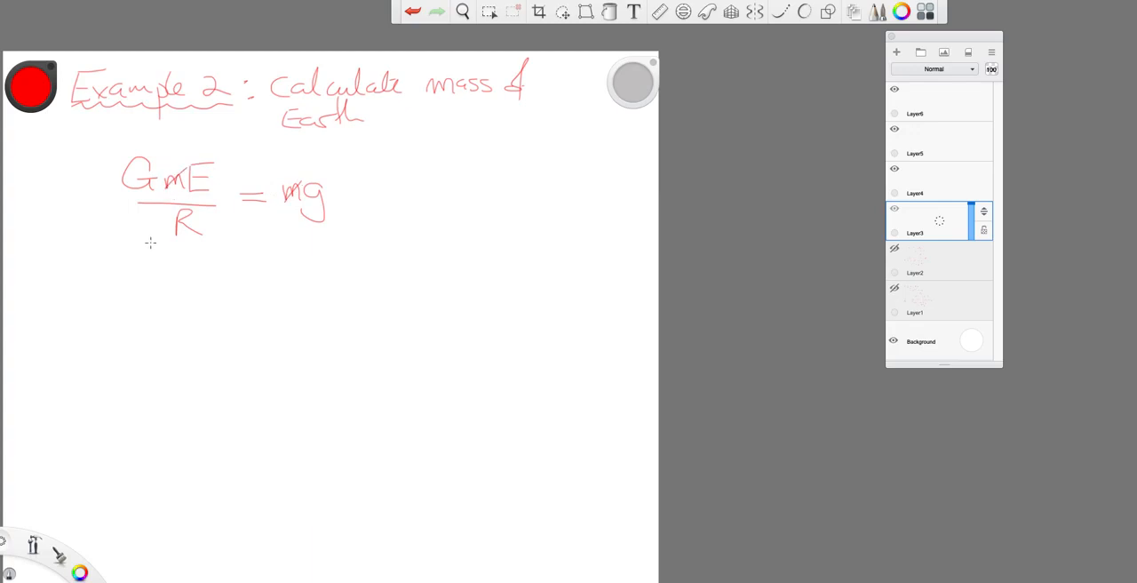
{"action": "mouse_move", "coordinate": [147, 246]}
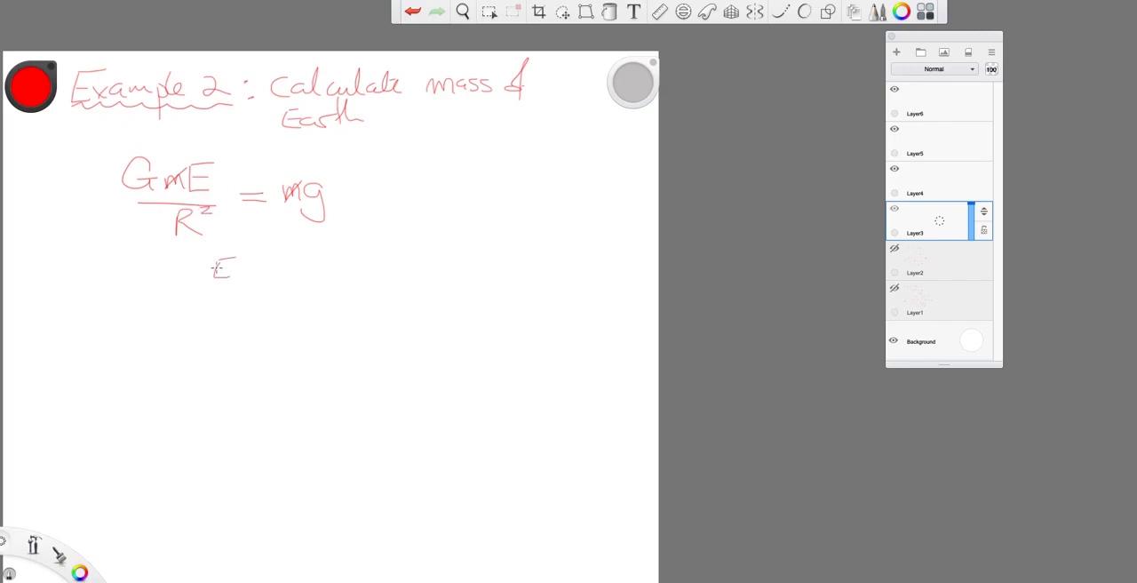
Write E = gR²/G = 6×10²⁴ kg and double-underline the result
{"action": "left_click_drag", "start_coordinate": [240, 267], "coordinate": [271, 269]}
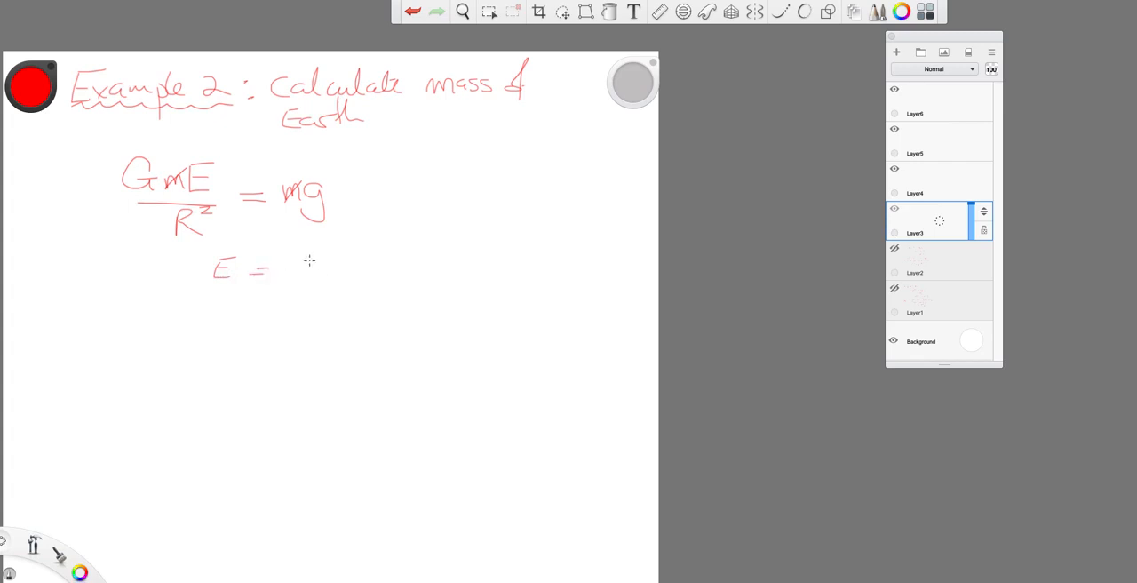
{"action": "left_click_drag", "start_coordinate": [289, 276], "coordinate": [337, 248]}
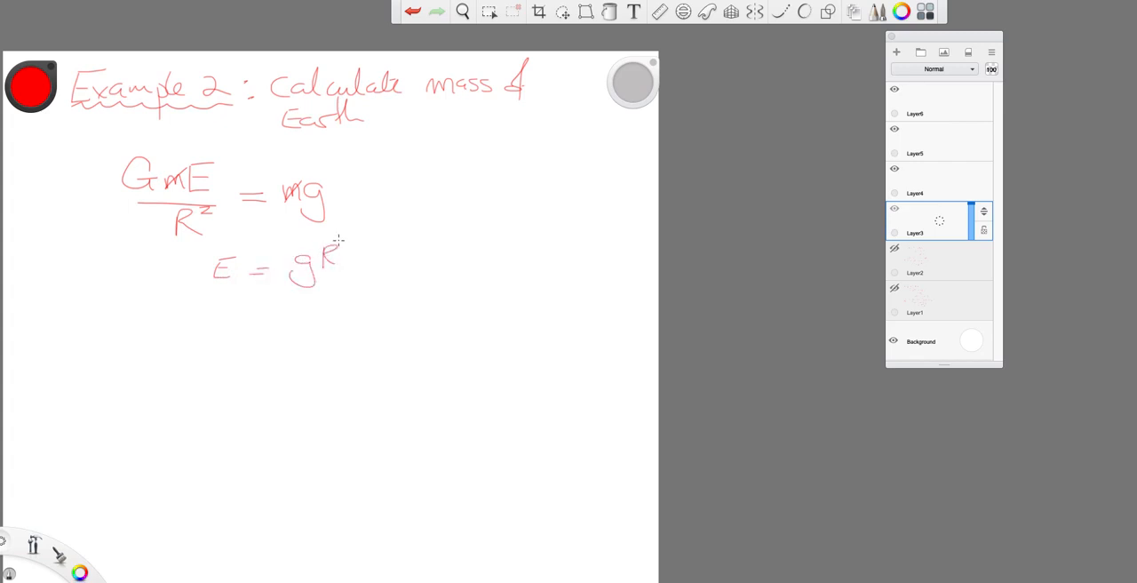
{"action": "left_click_drag", "start_coordinate": [342, 240], "coordinate": [369, 289]}
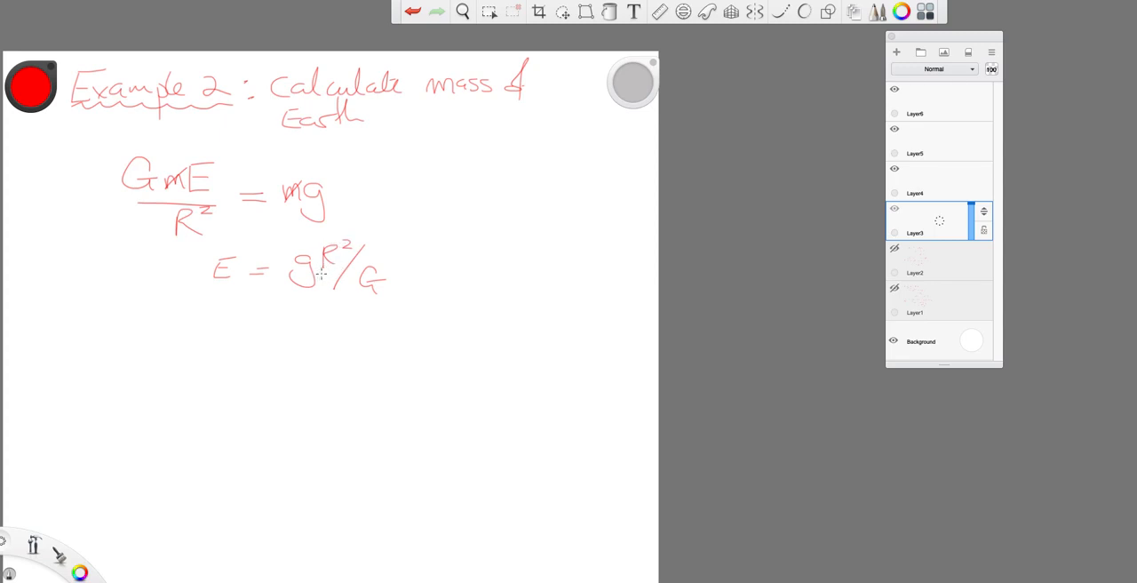
{"action": "mouse_move", "coordinate": [380, 269]}
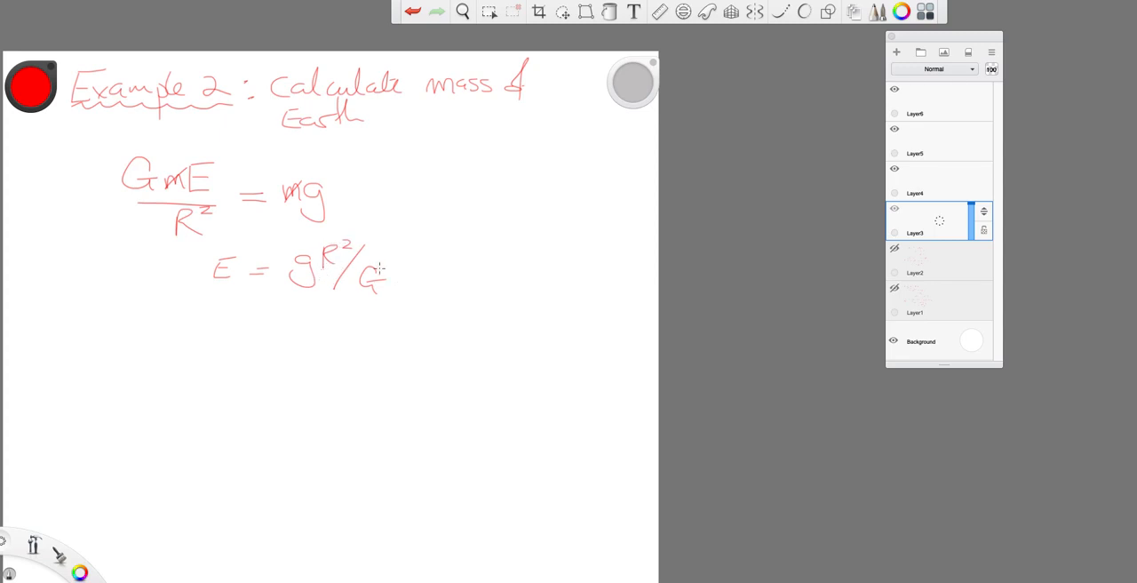
{"action": "mouse_move", "coordinate": [201, 305]}
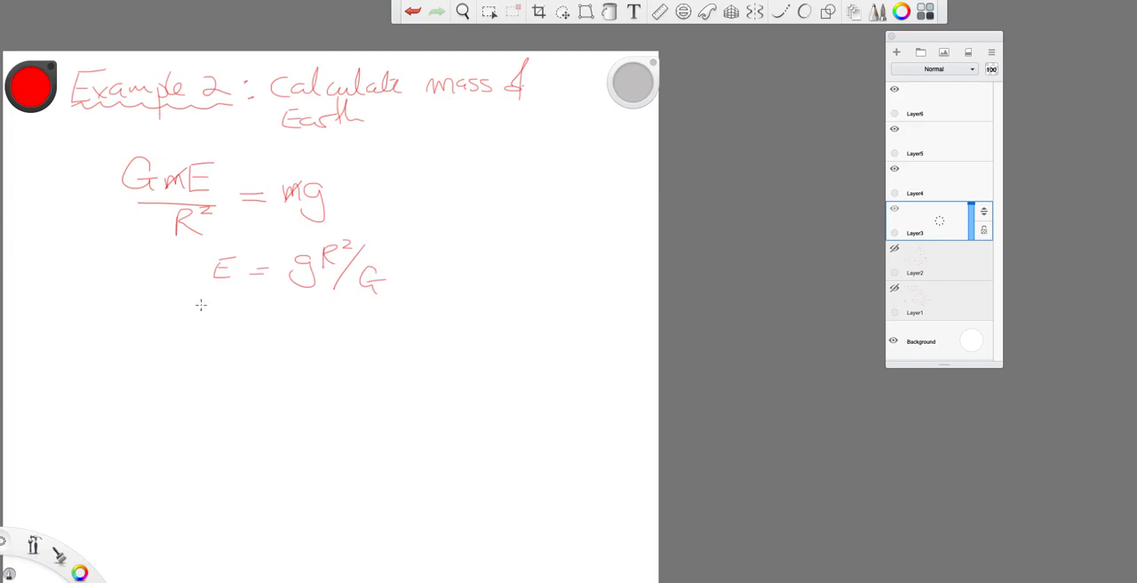
{"action": "mouse_move", "coordinate": [264, 314]}
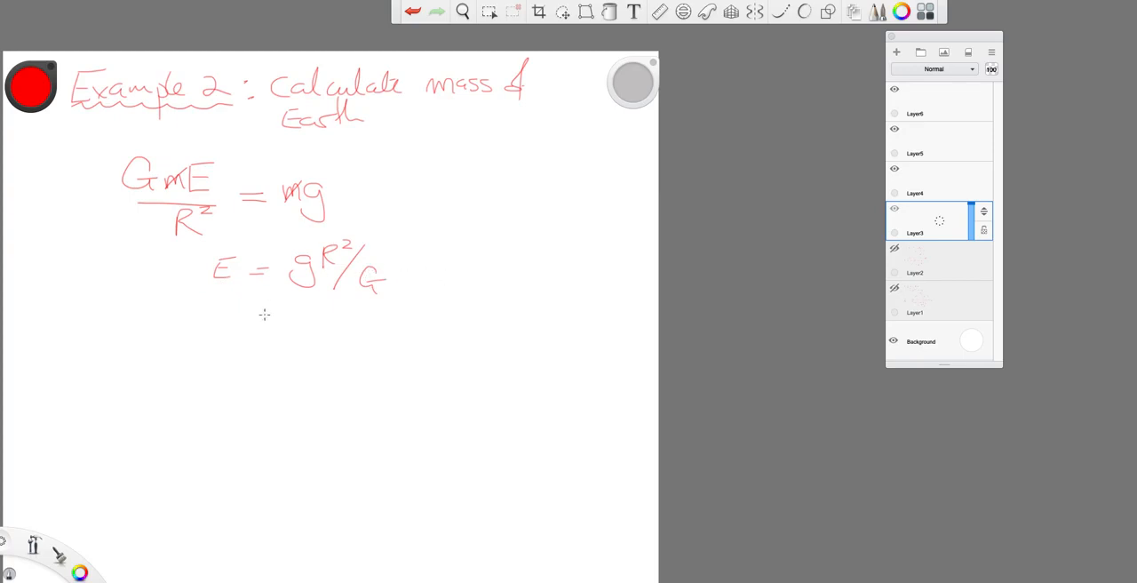
{"action": "left_click_drag", "start_coordinate": [260, 327], "coordinate": [285, 326]}
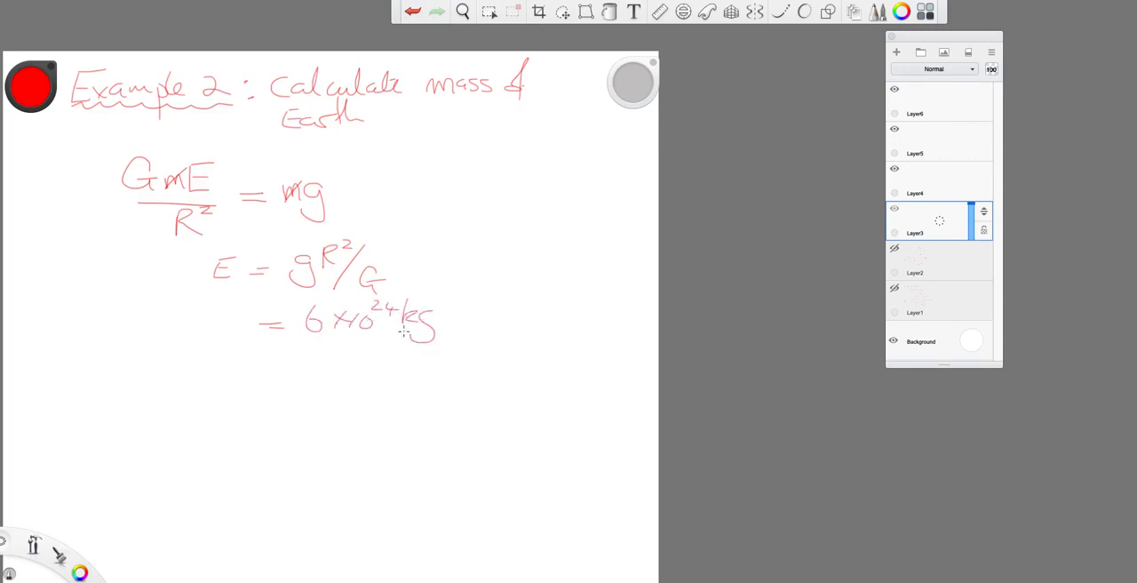
{"action": "left_click_drag", "start_coordinate": [307, 351], "coordinate": [400, 351]}
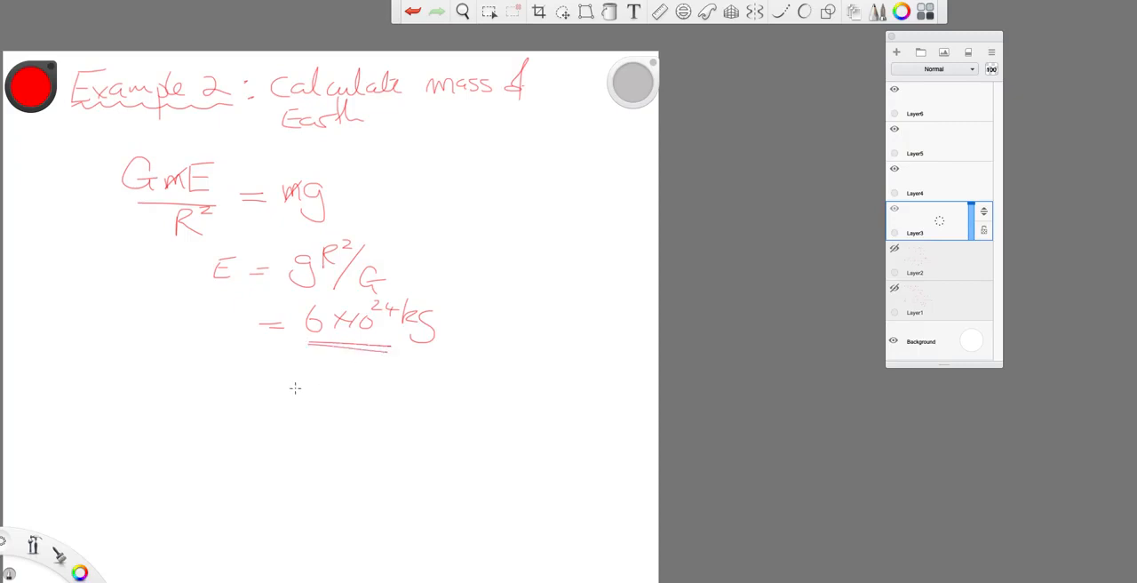
{"action": "mouse_move", "coordinate": [307, 378]}
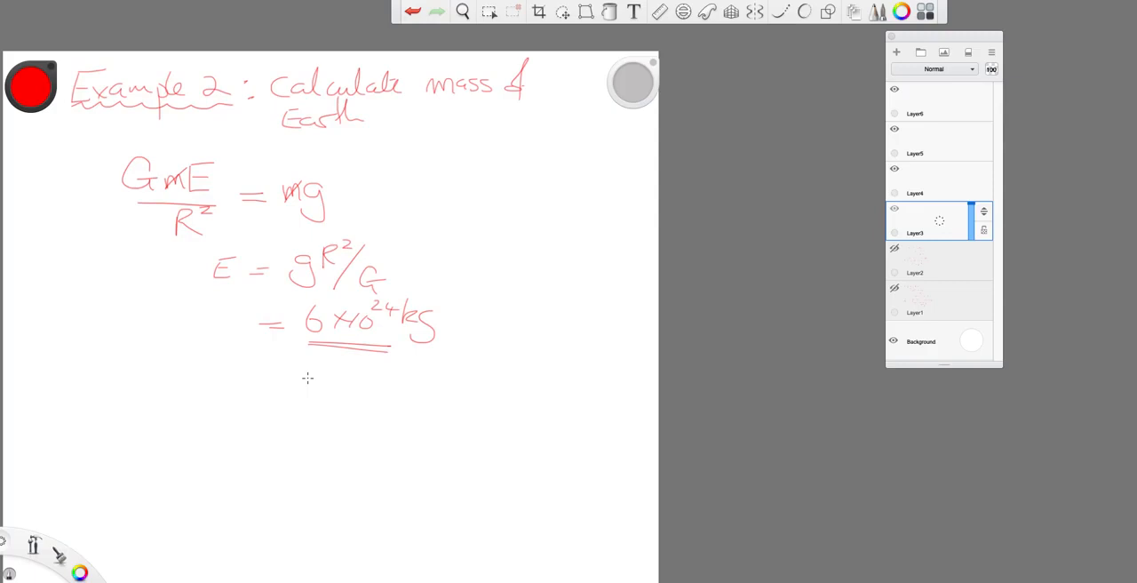
{"action": "mouse_move", "coordinate": [820, 265]}
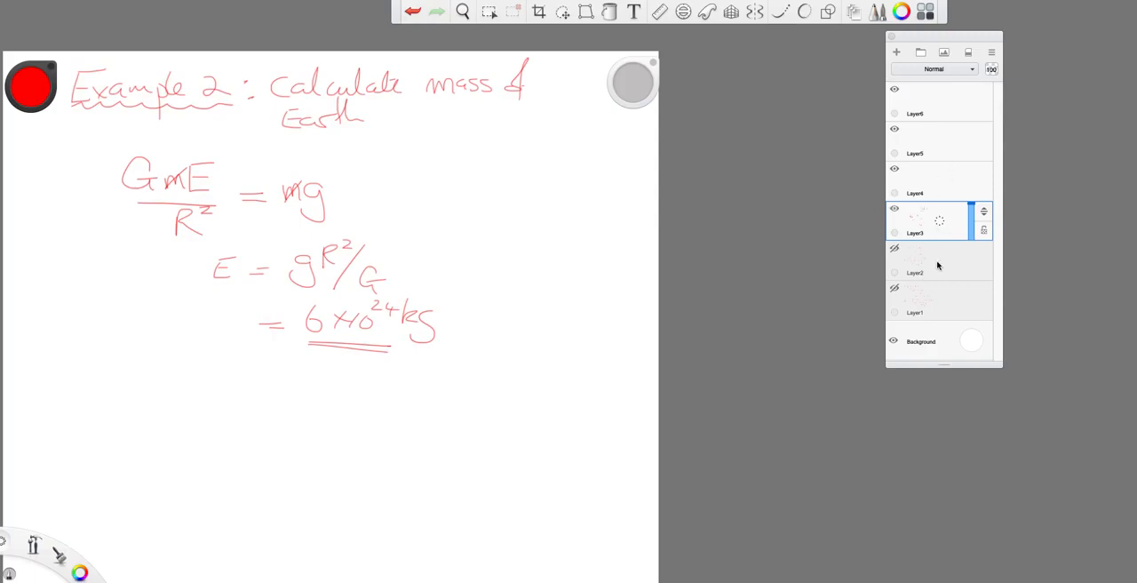
Make Layer4 active and hide Layer3 holding Example 2
{"action": "left_click", "coordinate": [928, 180]}
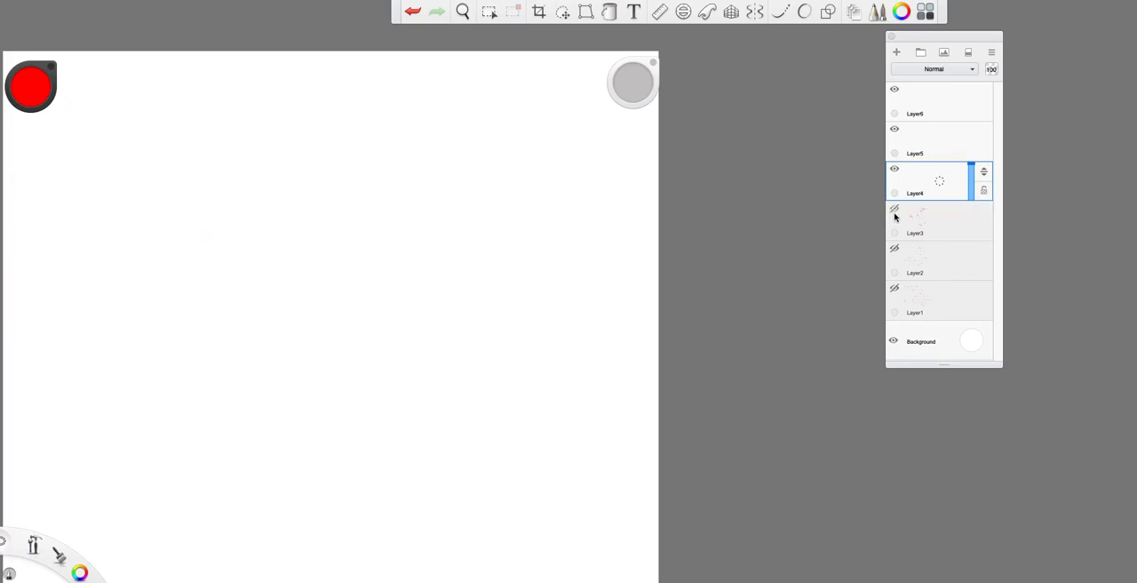
{"action": "mouse_move", "coordinate": [126, 136]}
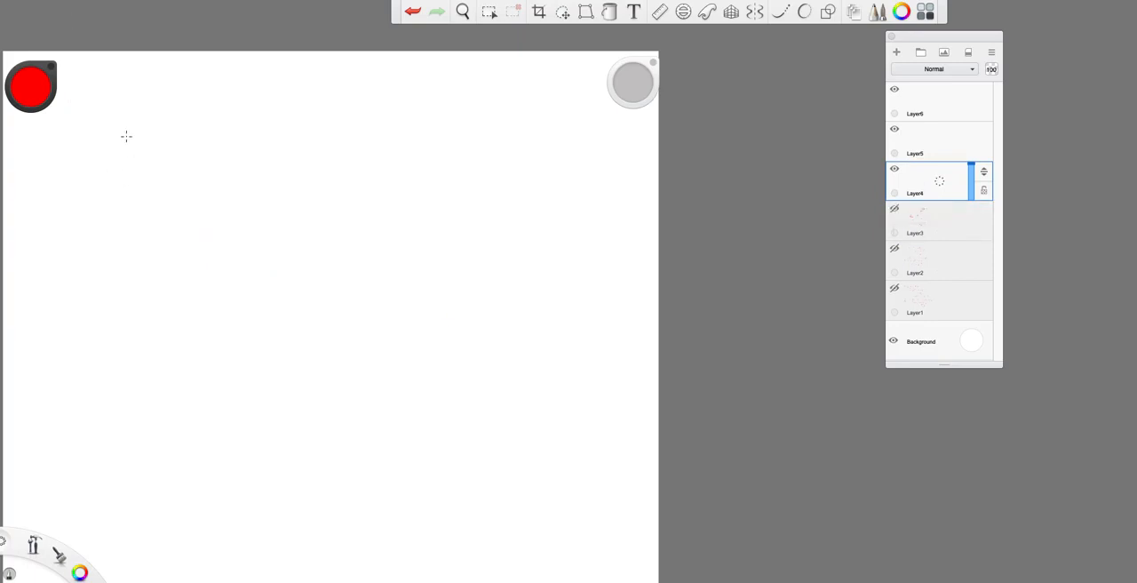
{"action": "mouse_move", "coordinate": [117, 81]}
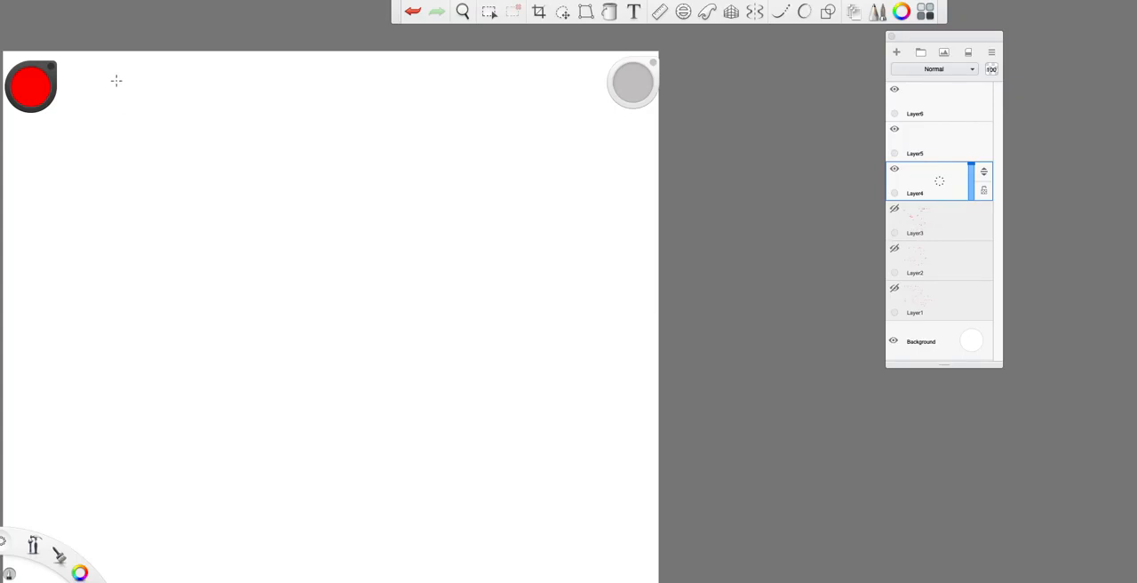
Handwrite the heading 'Ex3: Calculate the mean ρ of Earth' in red
{"action": "left_click_drag", "start_coordinate": [101, 71], "coordinate": [85, 93]}
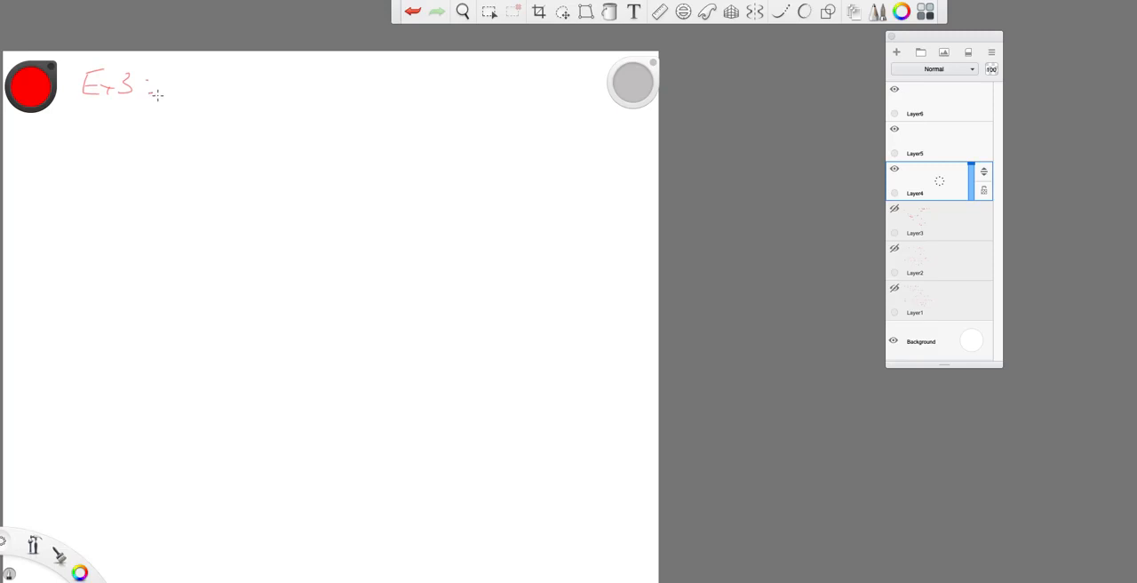
{"action": "left_click_drag", "start_coordinate": [151, 84], "coordinate": [236, 89]}
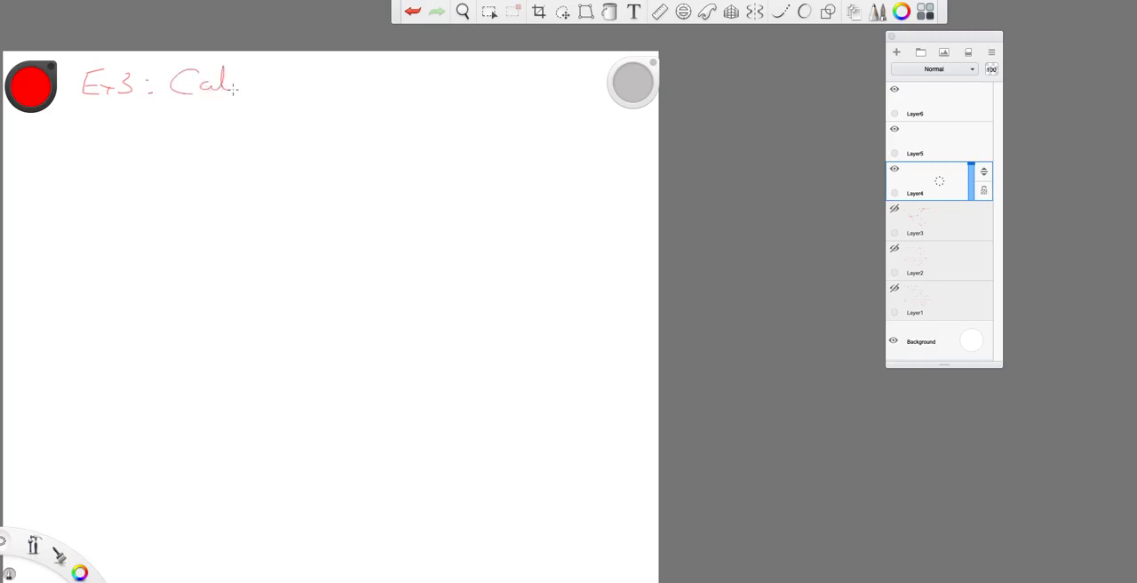
{"action": "left_click_drag", "start_coordinate": [240, 84], "coordinate": [316, 85]}
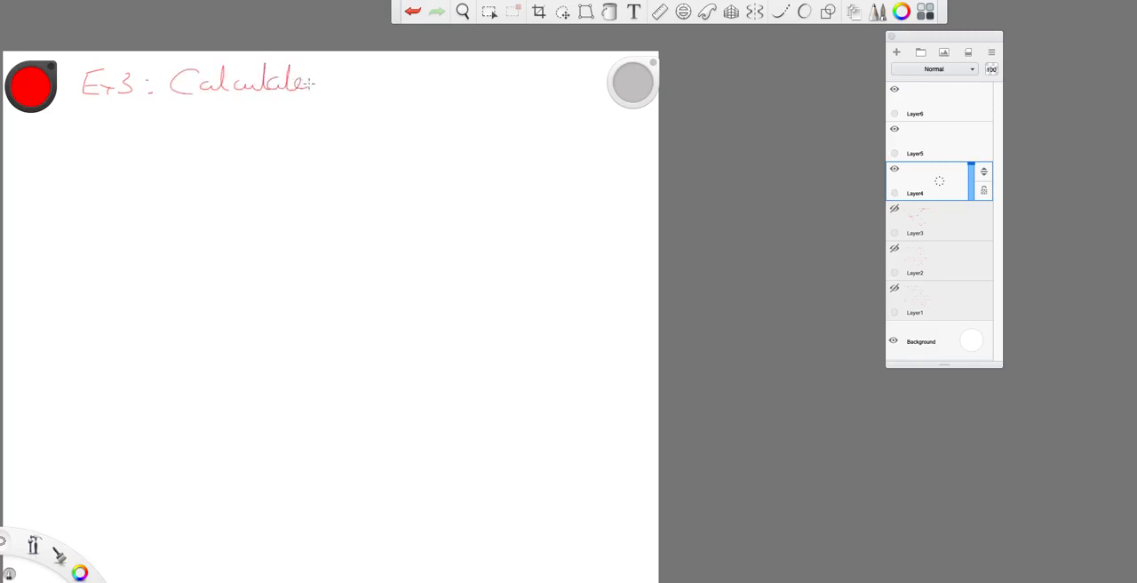
{"action": "left_click_drag", "start_coordinate": [324, 84], "coordinate": [364, 84]}
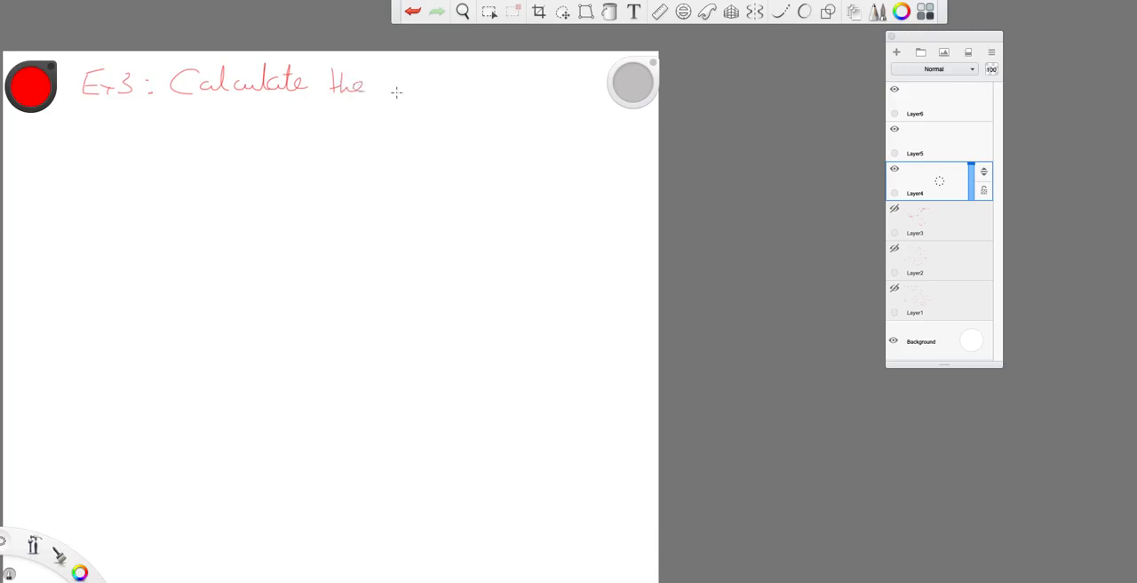
{"action": "left_click_drag", "start_coordinate": [396, 85], "coordinate": [470, 89]}
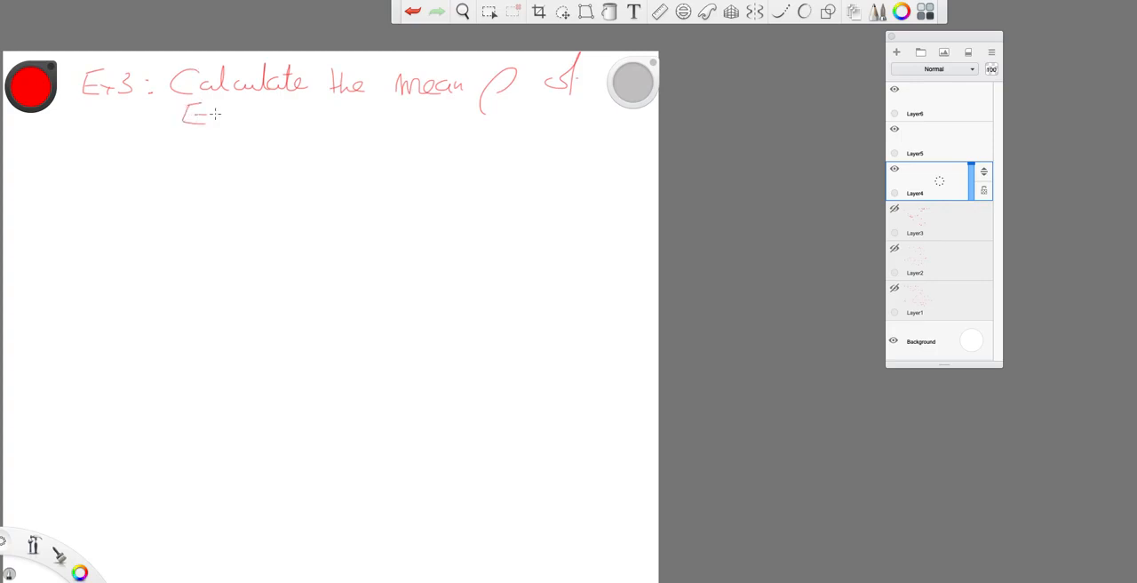
{"action": "left_click_drag", "start_coordinate": [200, 115], "coordinate": [267, 111]}
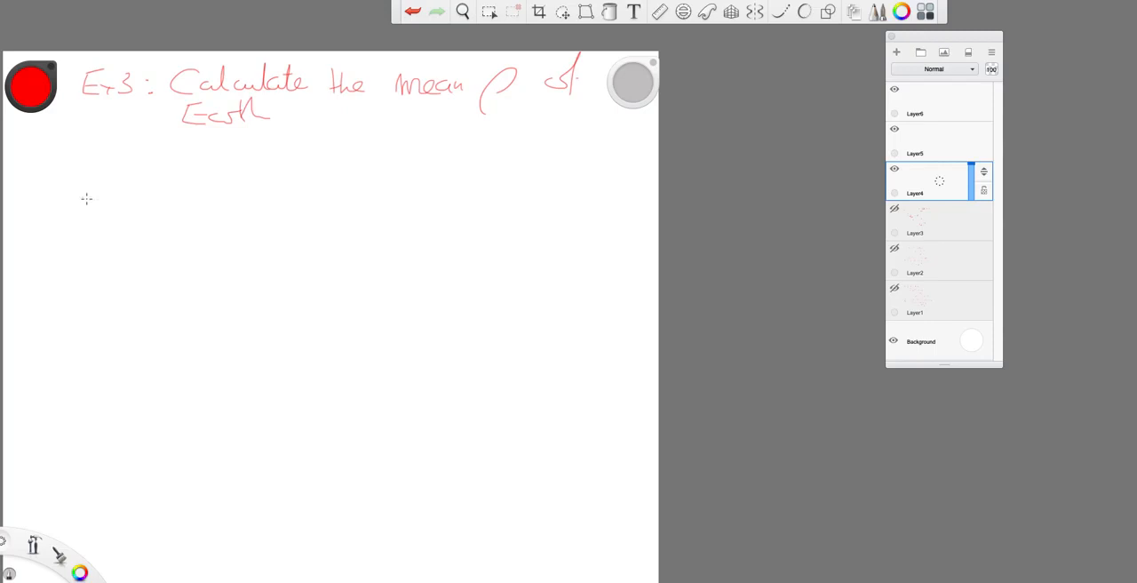
Write the mass line E = gr²/G and the volume V = 4/3 πr³ below it
{"action": "left_click_drag", "start_coordinate": [102, 169], "coordinate": [137, 164]}
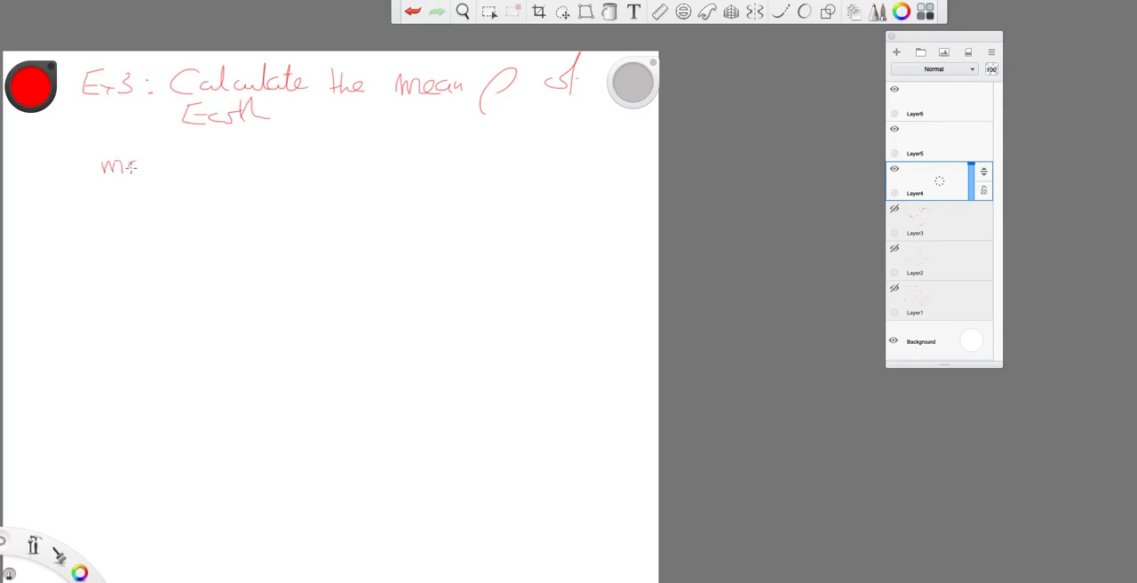
{"action": "left_click_drag", "start_coordinate": [133, 164], "coordinate": [173, 164]}
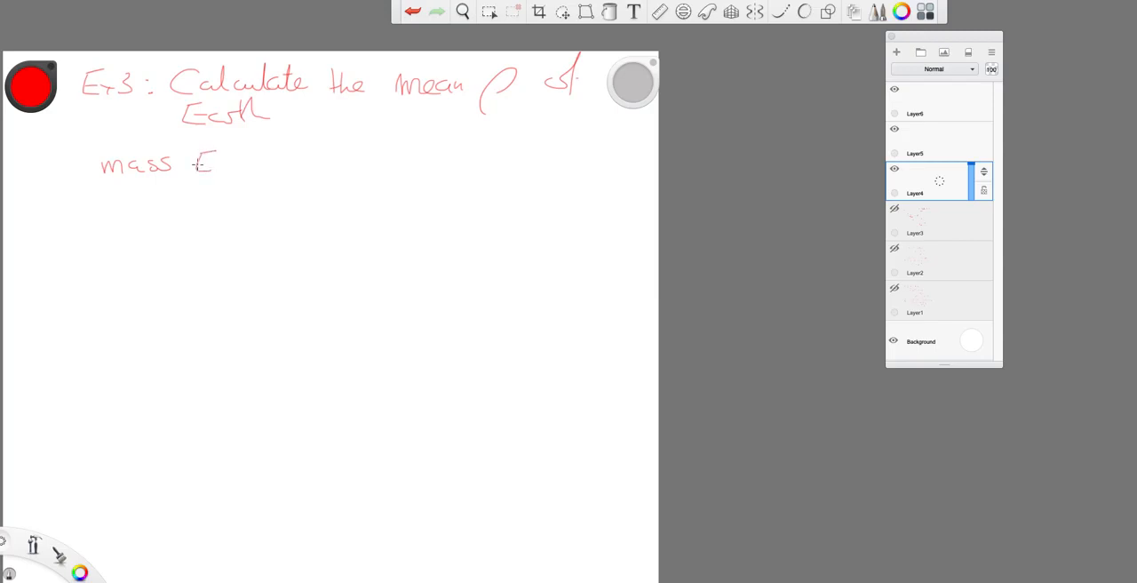
{"action": "left_click_drag", "start_coordinate": [183, 165], "coordinate": [240, 167]}
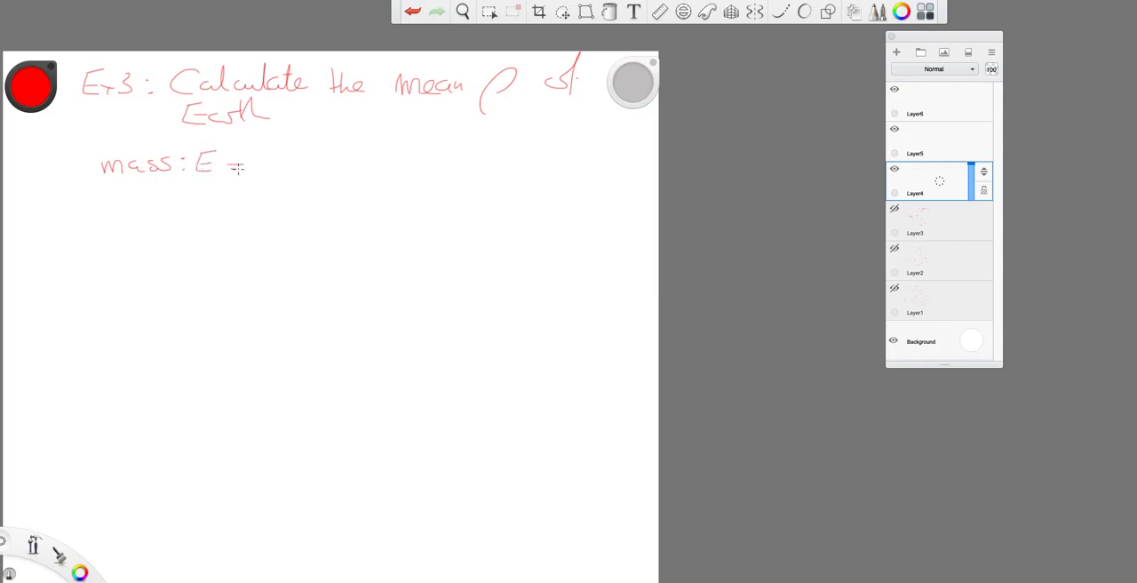
{"action": "left_click_drag", "start_coordinate": [267, 160], "coordinate": [271, 182]}
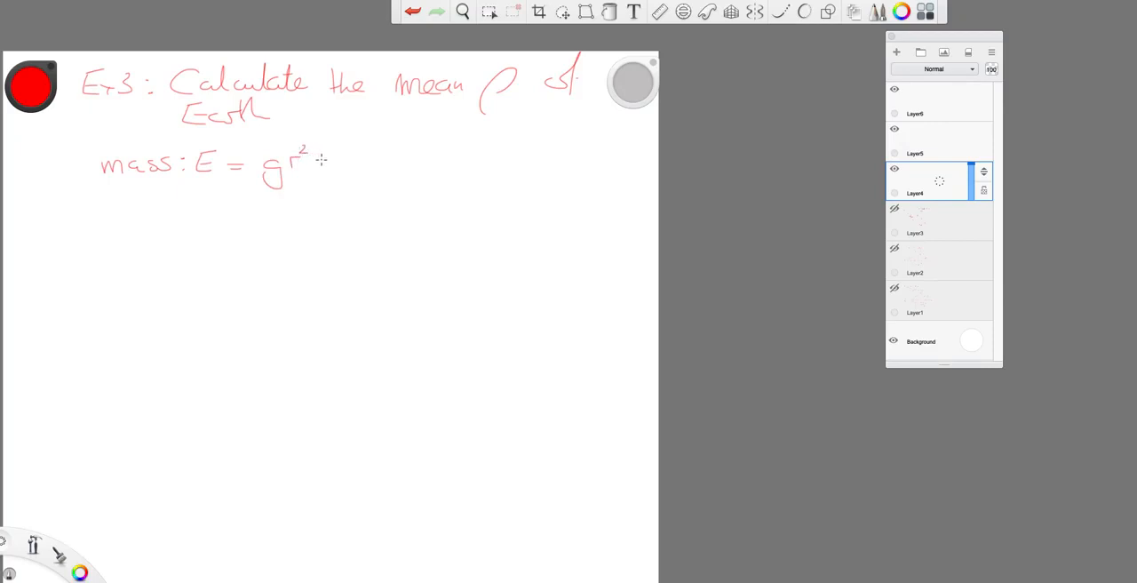
{"action": "left_click_drag", "start_coordinate": [315, 155], "coordinate": [333, 182]}
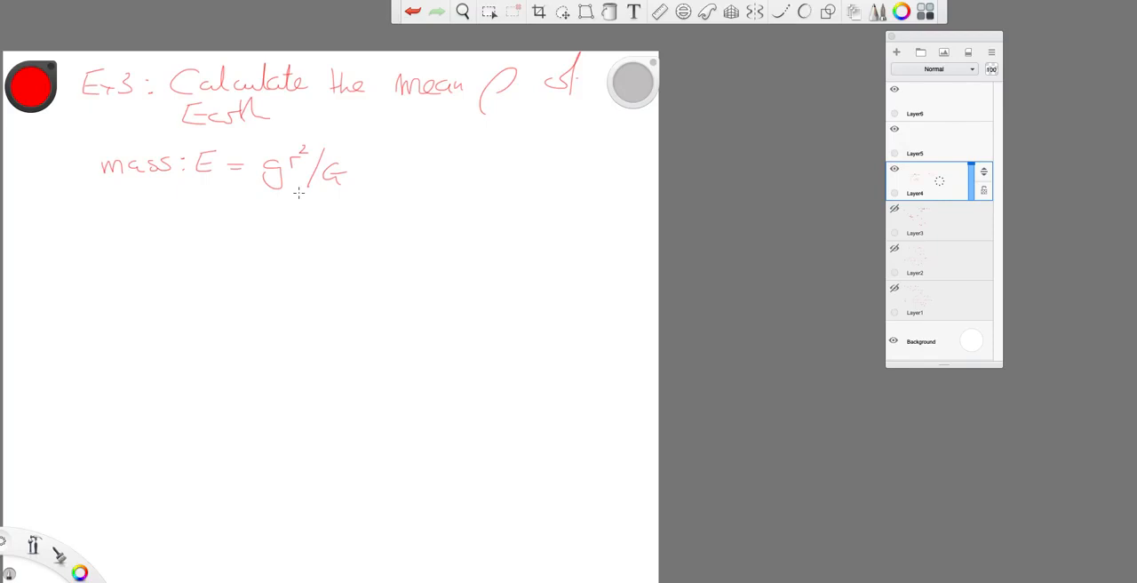
{"action": "mouse_move", "coordinate": [239, 222]}
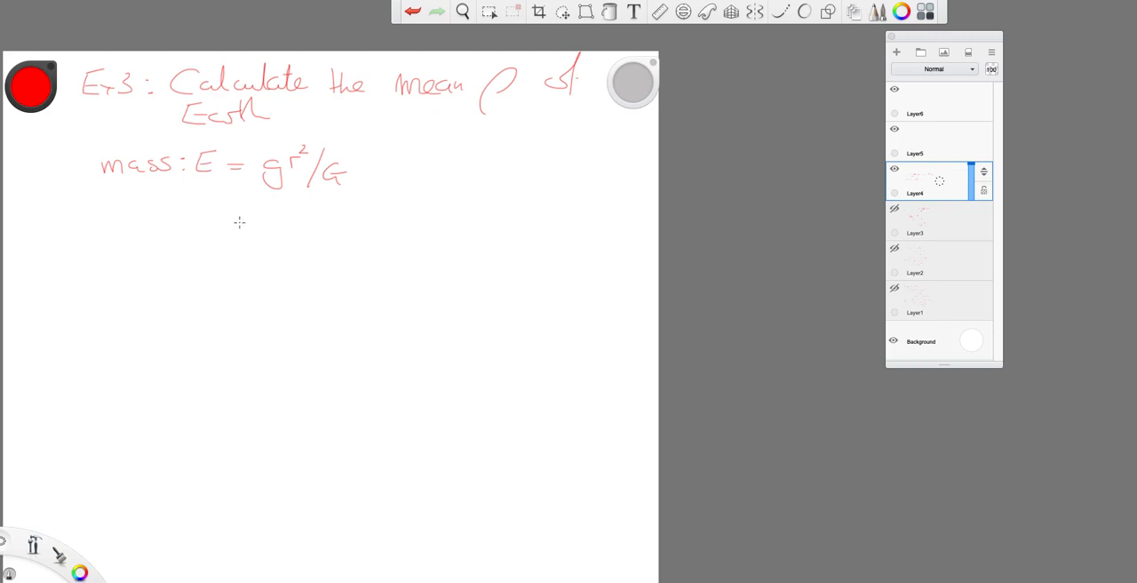
{"action": "mouse_move", "coordinate": [158, 217]}
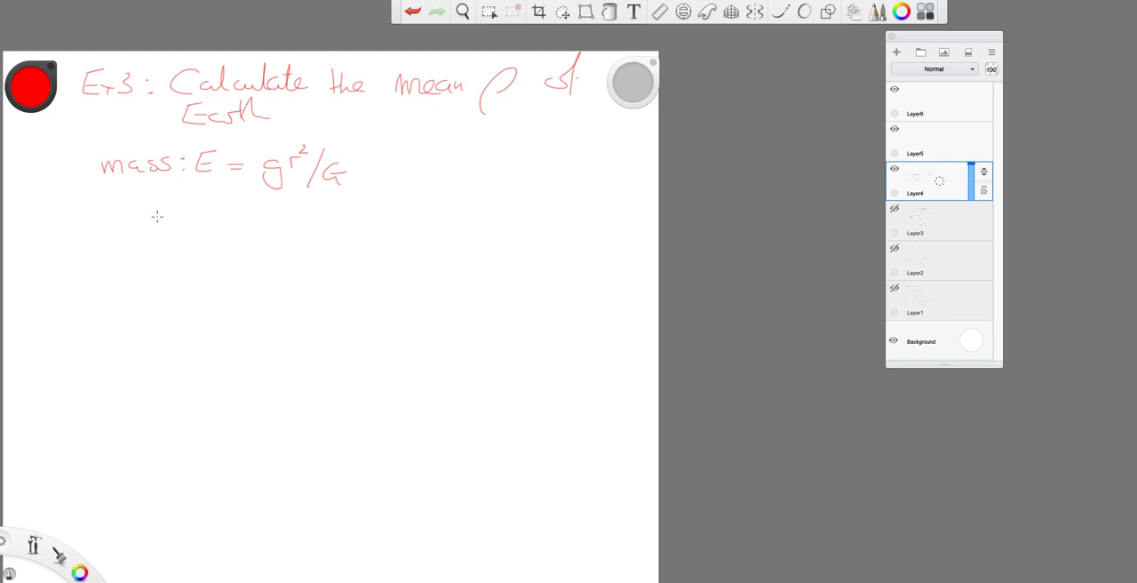
{"action": "left_click_drag", "start_coordinate": [111, 218], "coordinate": [124, 233]}
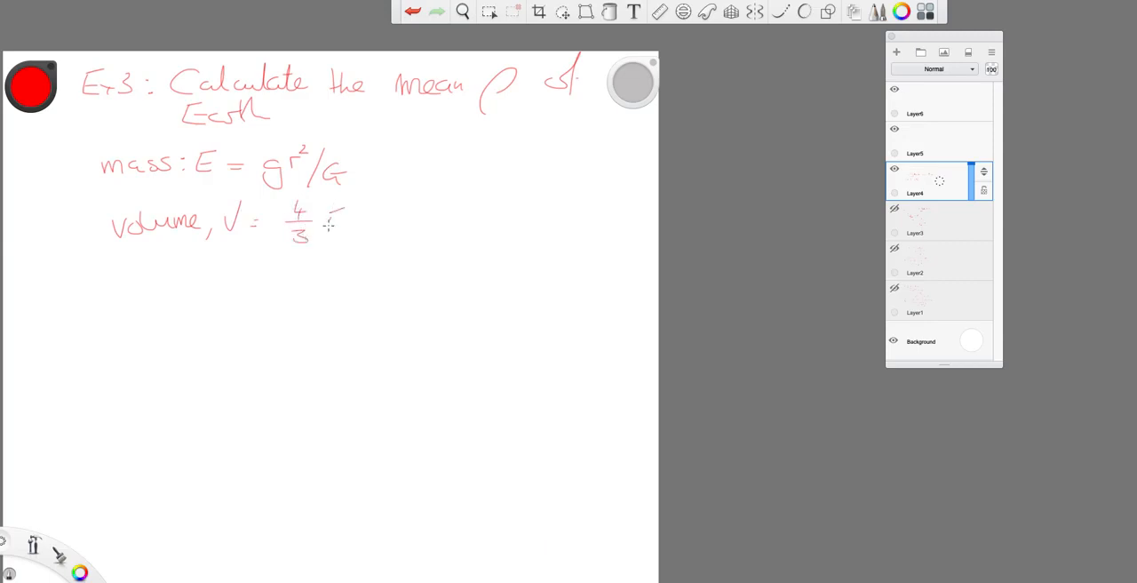
{"action": "left_click_drag", "start_coordinate": [324, 222], "coordinate": [369, 213]}
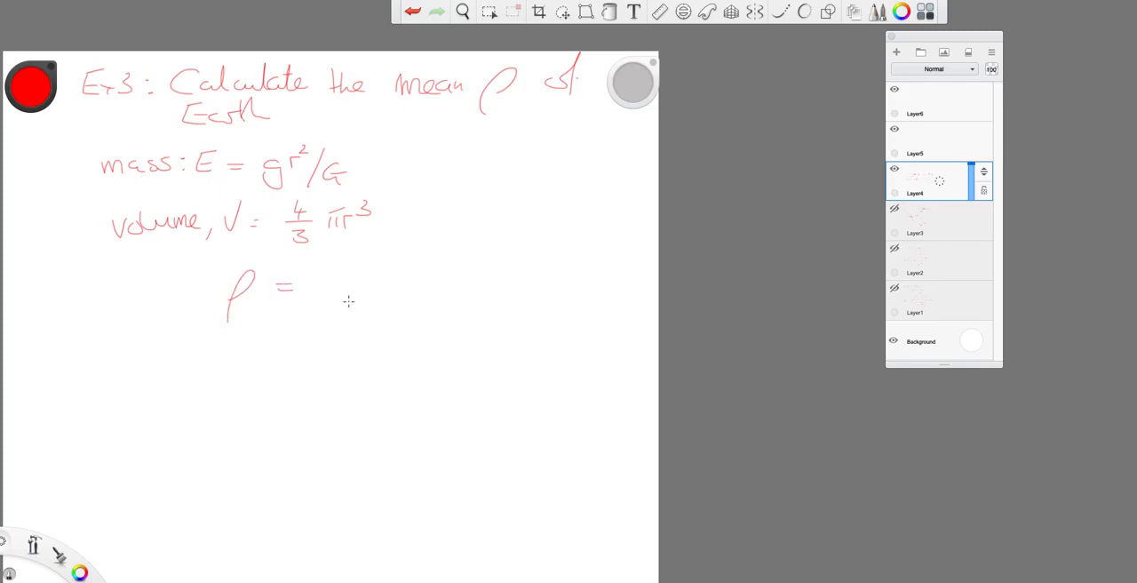
{"action": "mouse_move", "coordinate": [324, 267]}
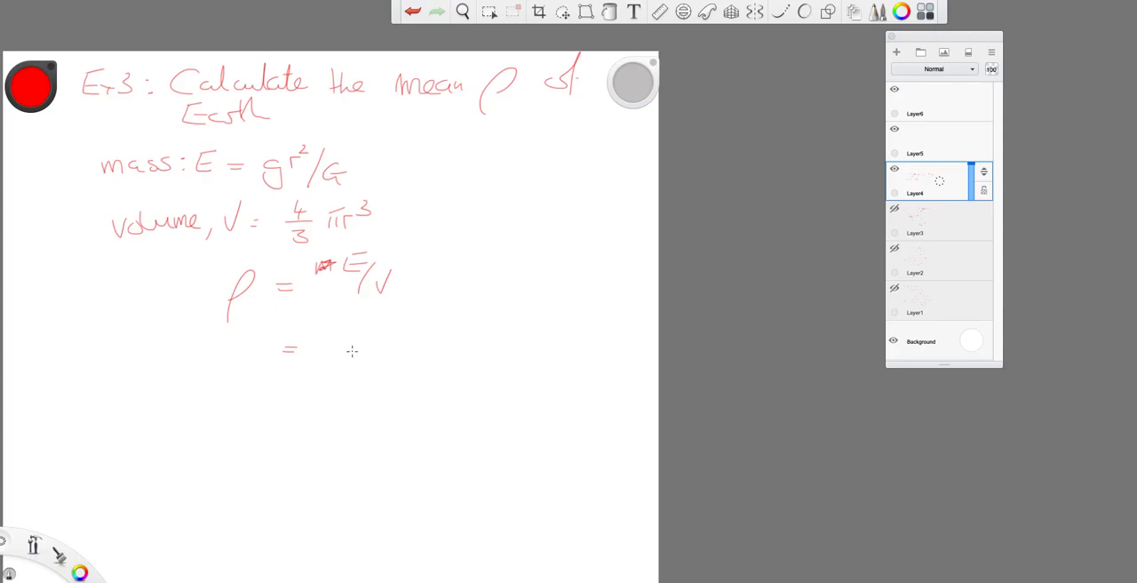
Substitute gr²/G and 4/3 πr³ into the density expression ρ = E/V
{"action": "left_click_drag", "start_coordinate": [333, 338], "coordinate": [347, 368]}
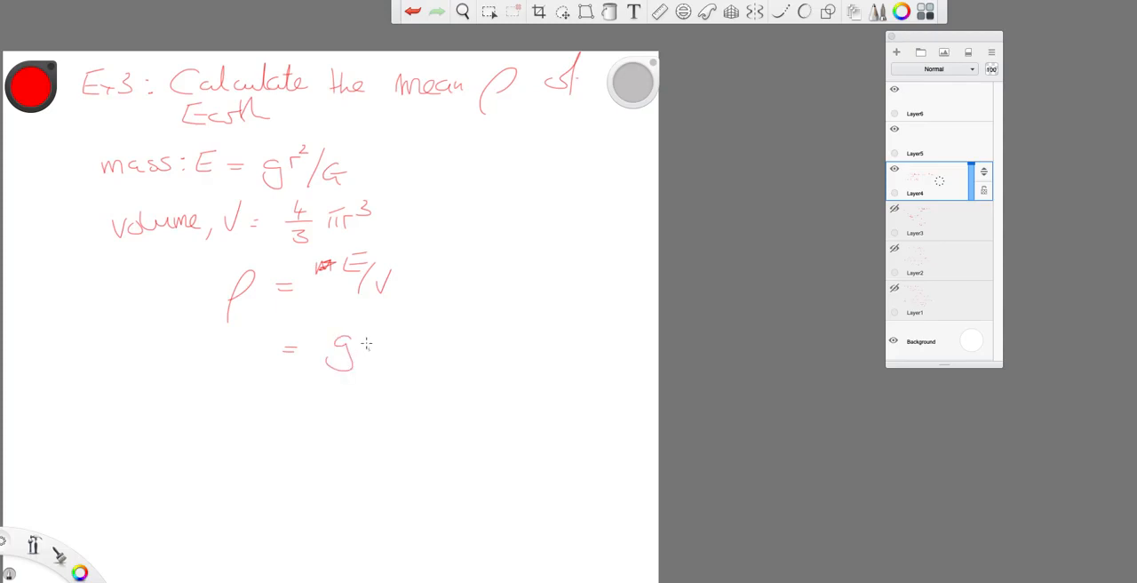
{"action": "left_click_drag", "start_coordinate": [355, 360], "coordinate": [391, 360]}
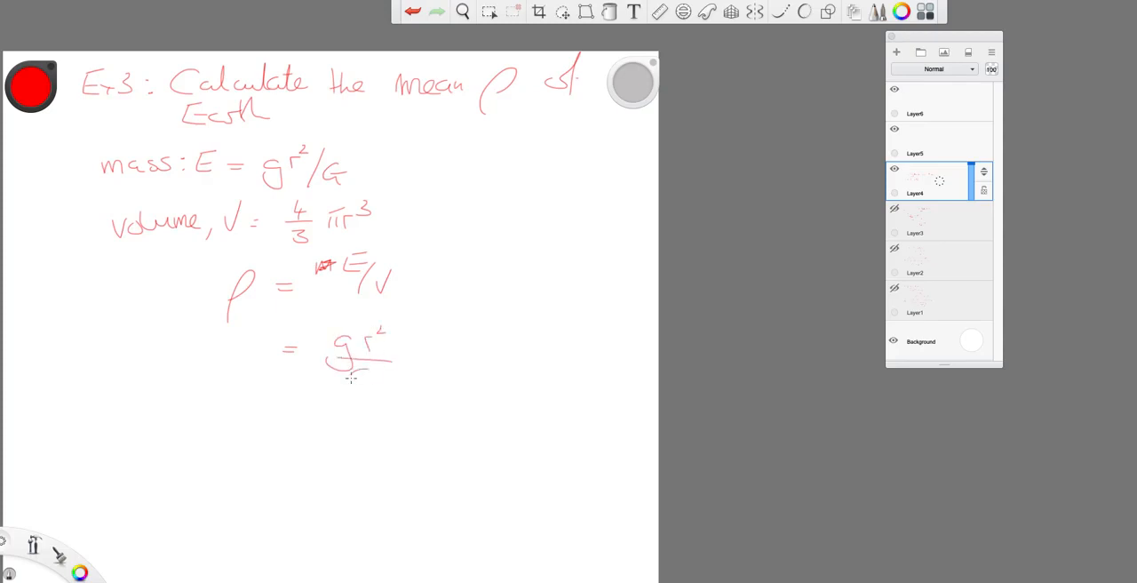
{"action": "left_click_drag", "start_coordinate": [359, 374], "coordinate": [373, 386]}
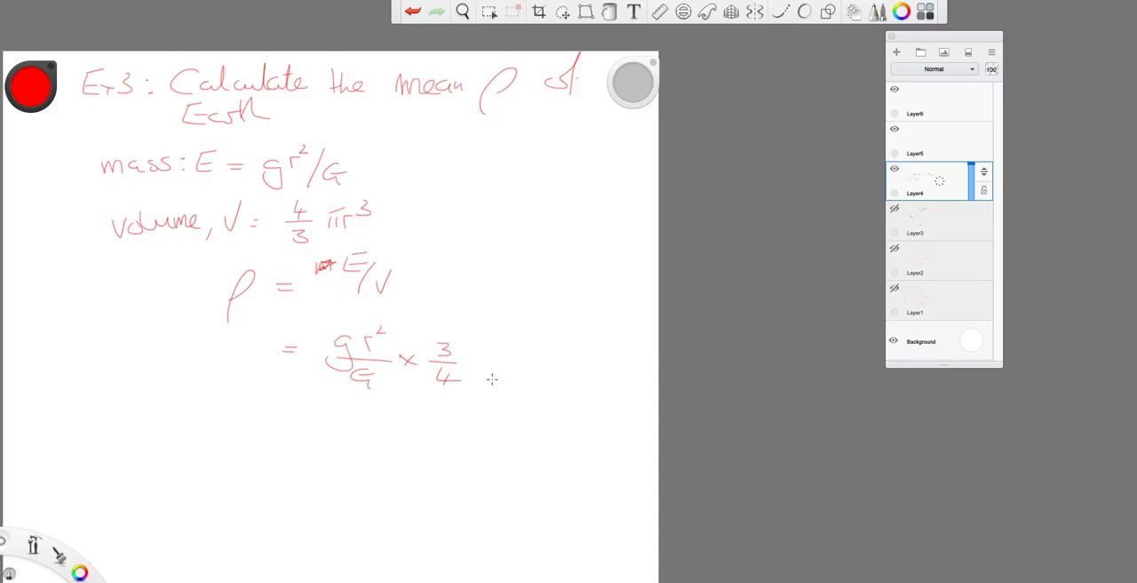
{"action": "left_click_drag", "start_coordinate": [473, 382], "coordinate": [511, 373]}
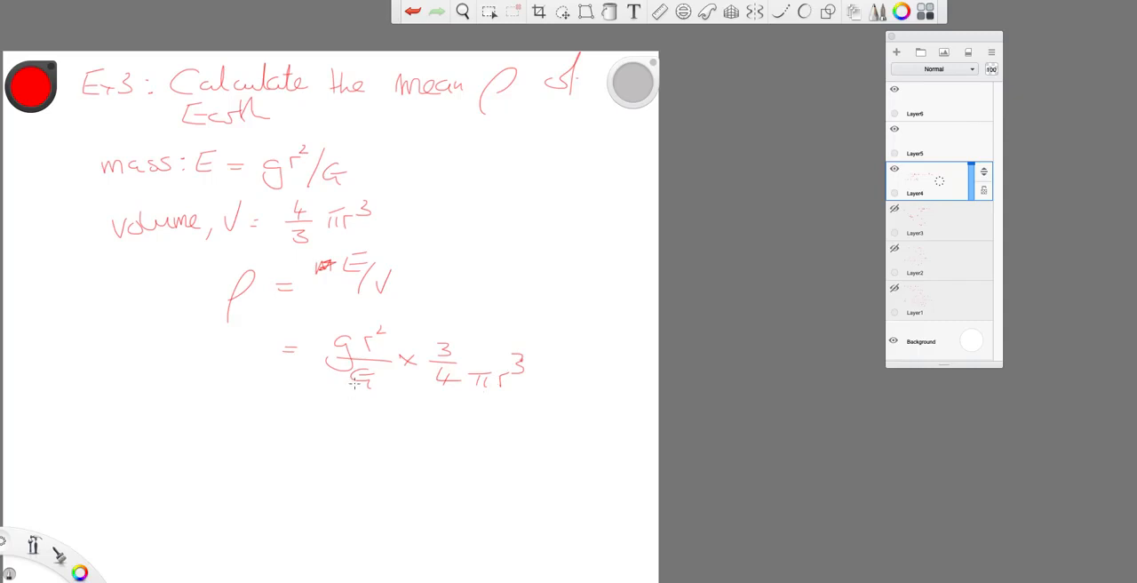
Simplify to ρ = 3g/4πrG and write the result 5500 kg m⁻³
{"action": "left_click_drag", "start_coordinate": [304, 433], "coordinate": [333, 429]}
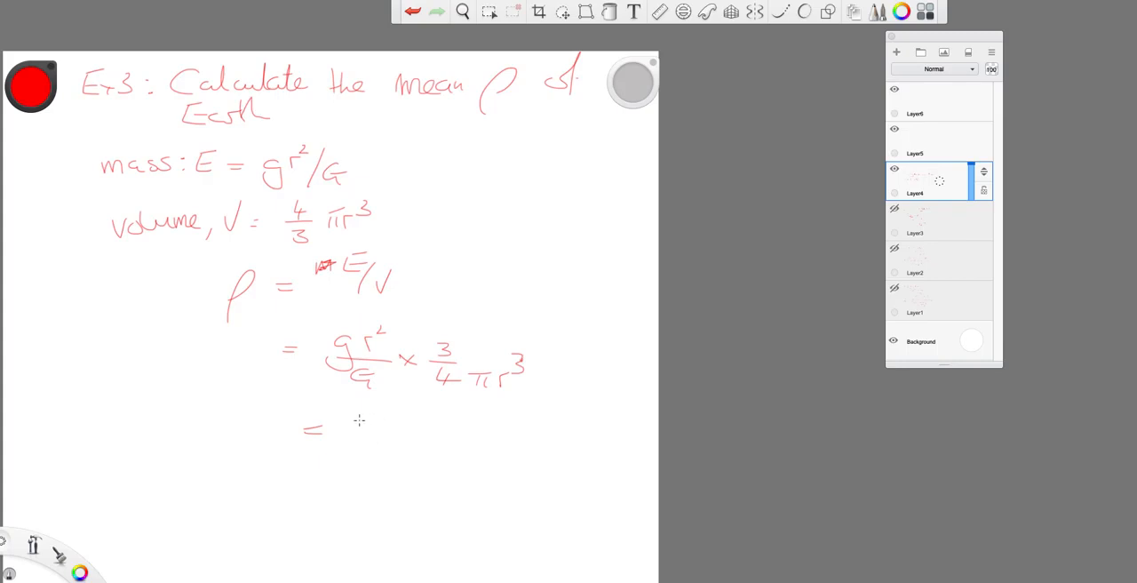
{"action": "left_click_drag", "start_coordinate": [355, 418], "coordinate": [386, 444]}
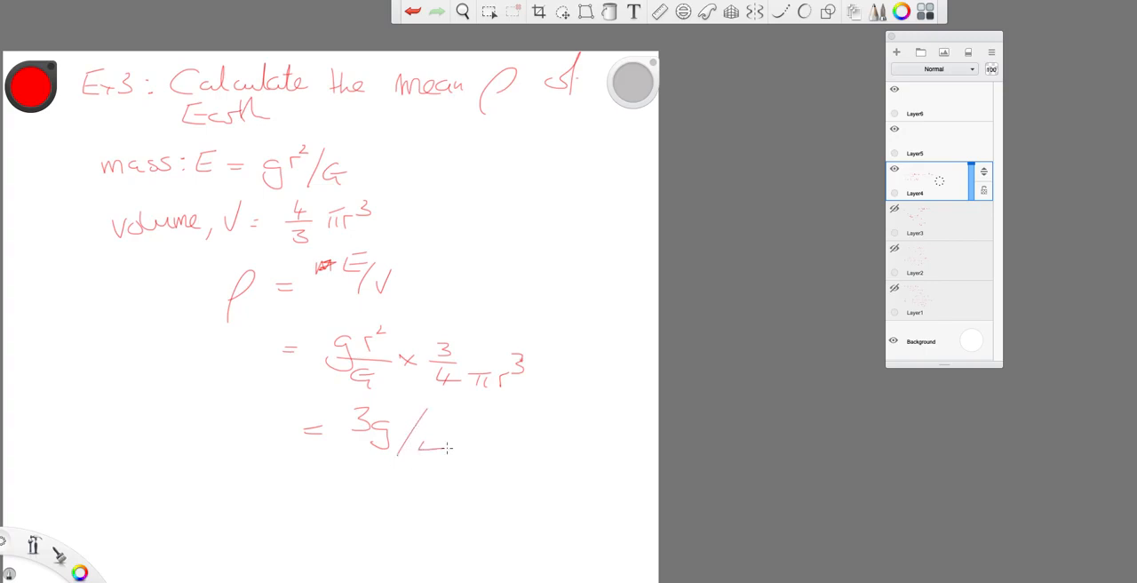
{"action": "left_click_drag", "start_coordinate": [422, 448], "coordinate": [471, 449]}
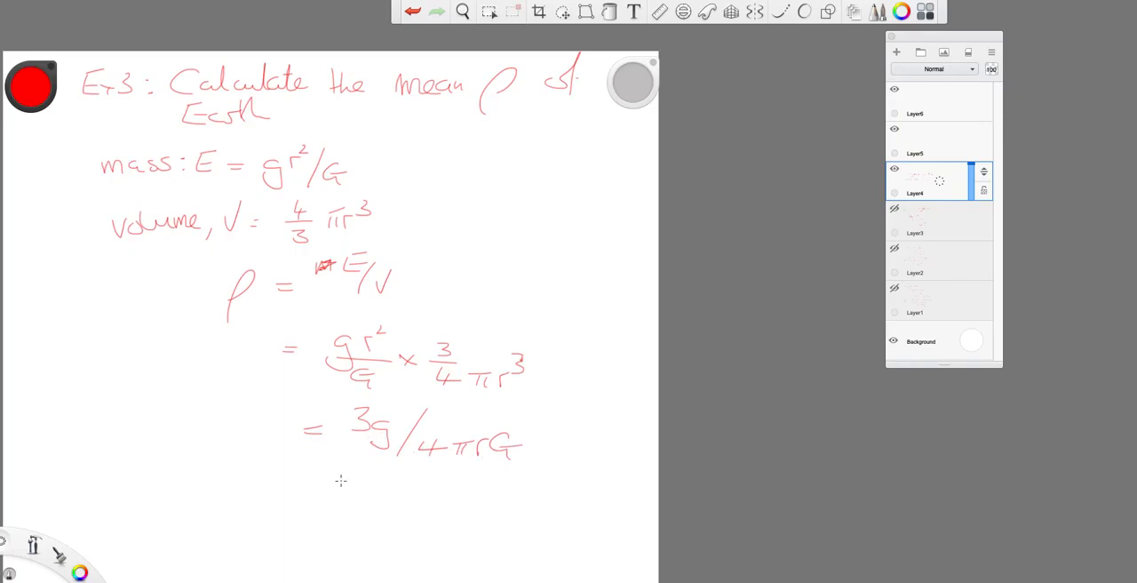
{"action": "left_click_drag", "start_coordinate": [322, 488], "coordinate": [340, 487]}
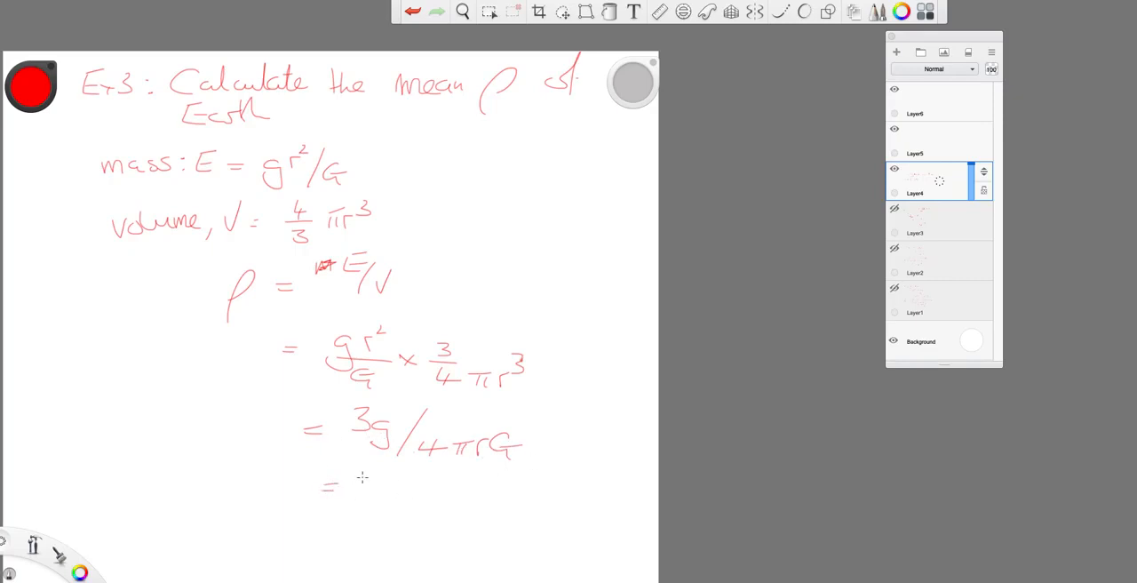
{"action": "left_click_drag", "start_coordinate": [355, 488], "coordinate": [404, 489]}
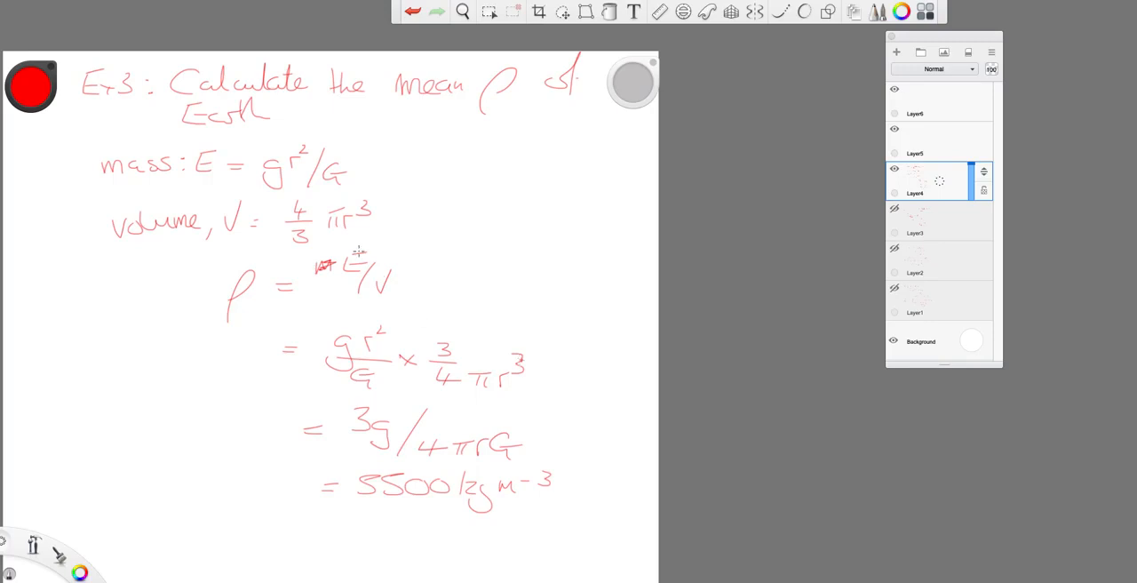
{"action": "mouse_move", "coordinate": [429, 217]}
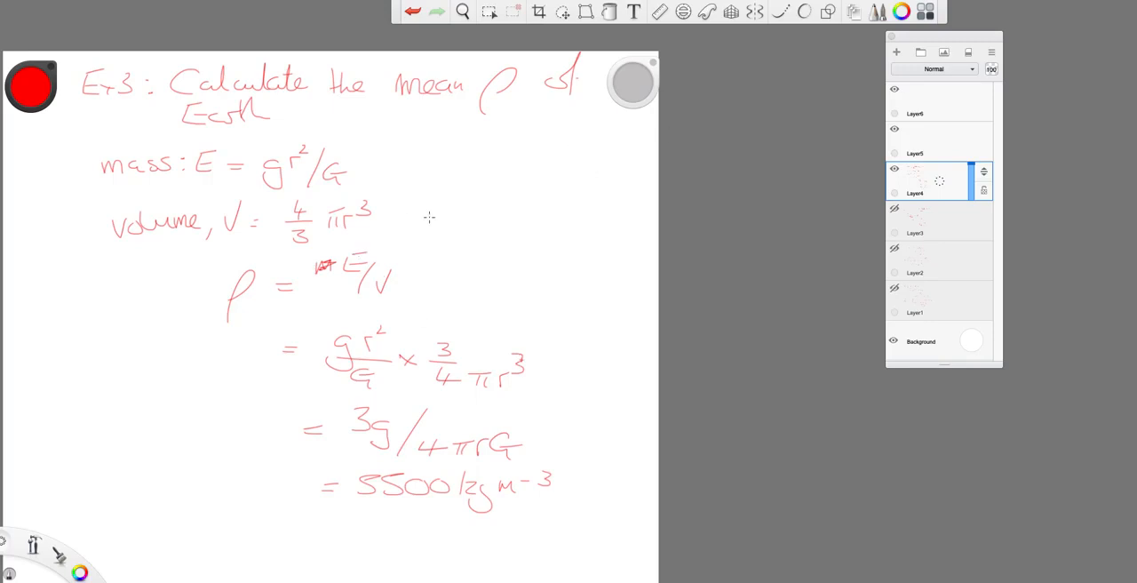
Draw an arrow after V = 4/3 πr³ and label it 'sphere'
{"action": "left_click_drag", "start_coordinate": [422, 217], "coordinate": [391, 214]}
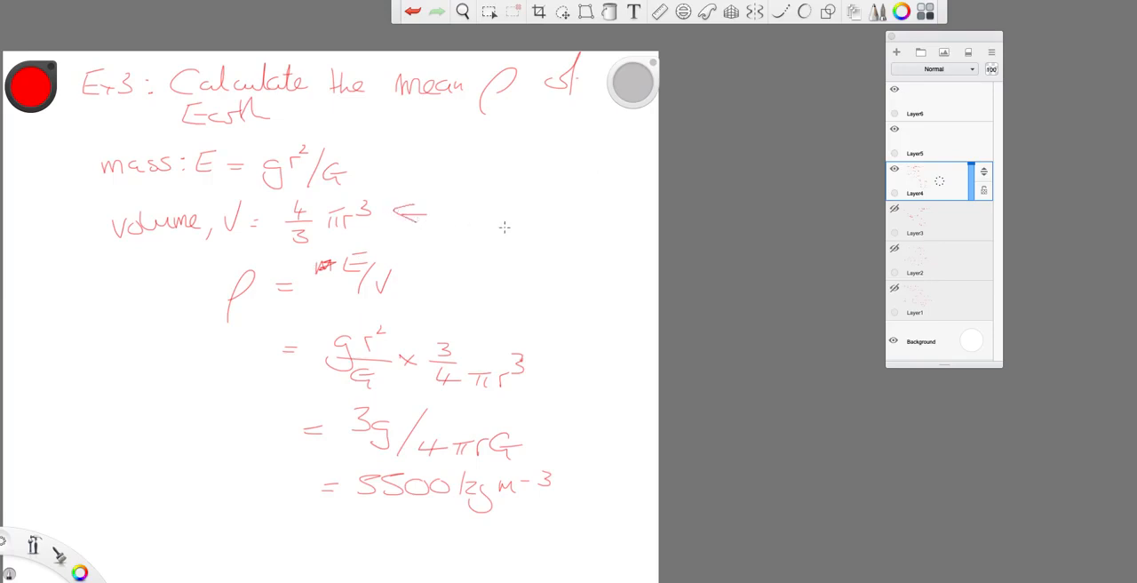
{"action": "left_click_drag", "start_coordinate": [462, 209], "coordinate": [524, 222]}
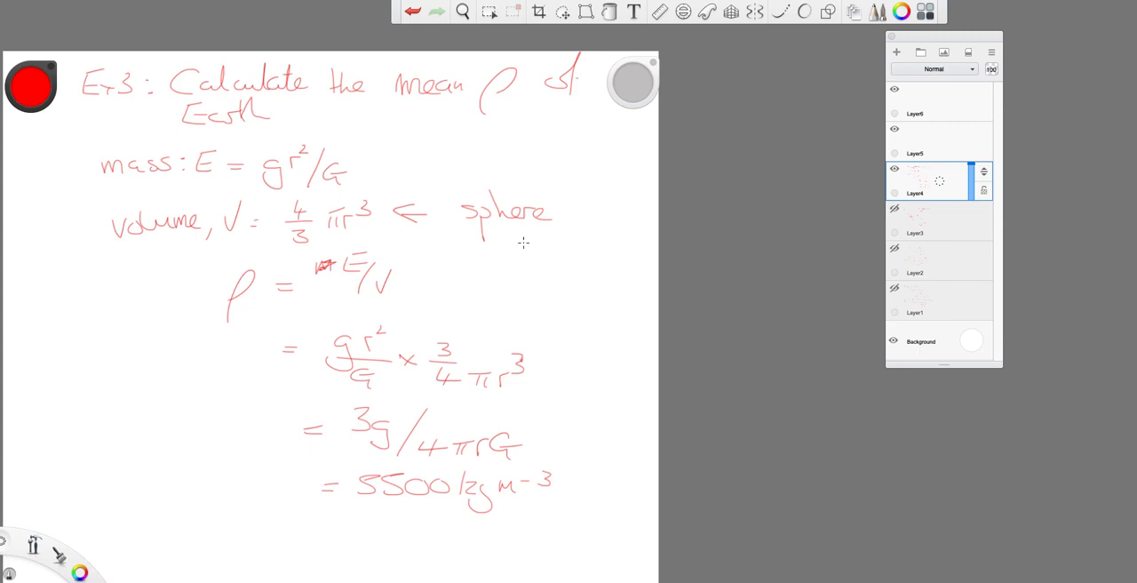
{"action": "mouse_move", "coordinate": [498, 257]}
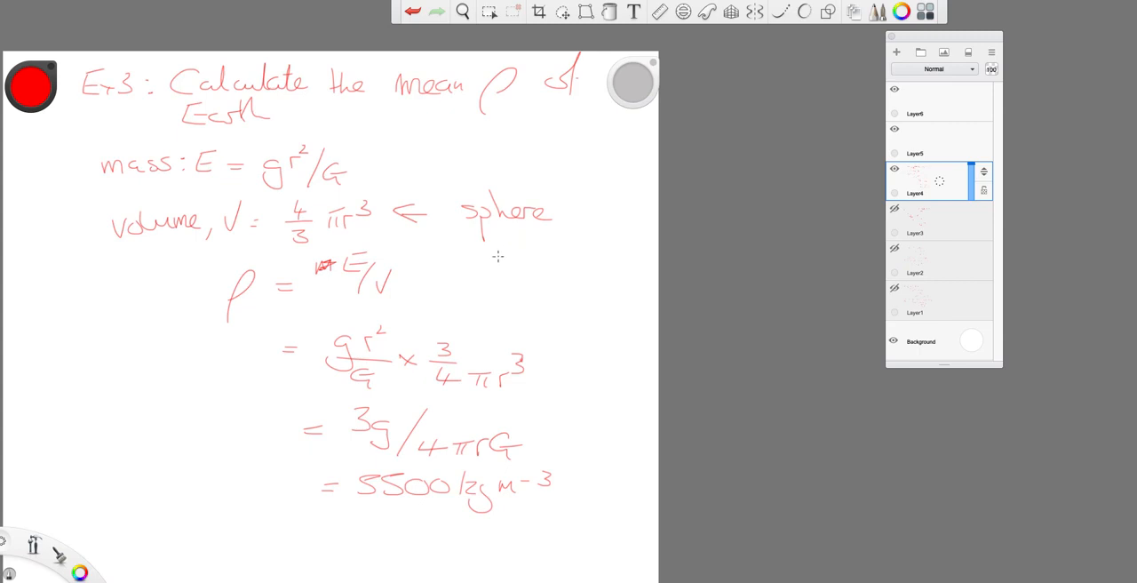
{"action": "mouse_move", "coordinate": [552, 234]}
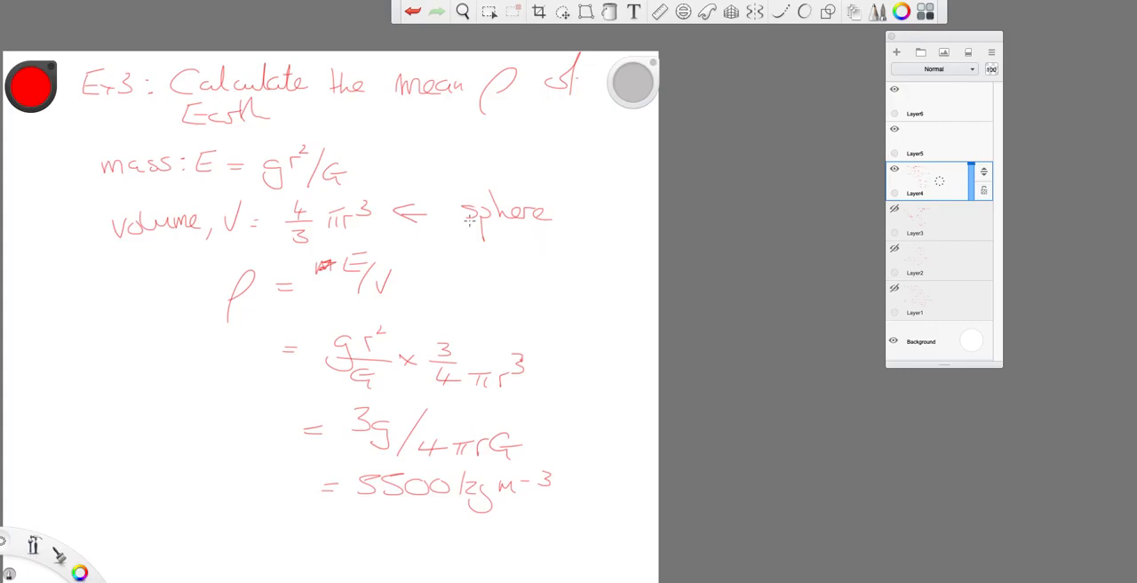
{"action": "mouse_move", "coordinate": [503, 205]}
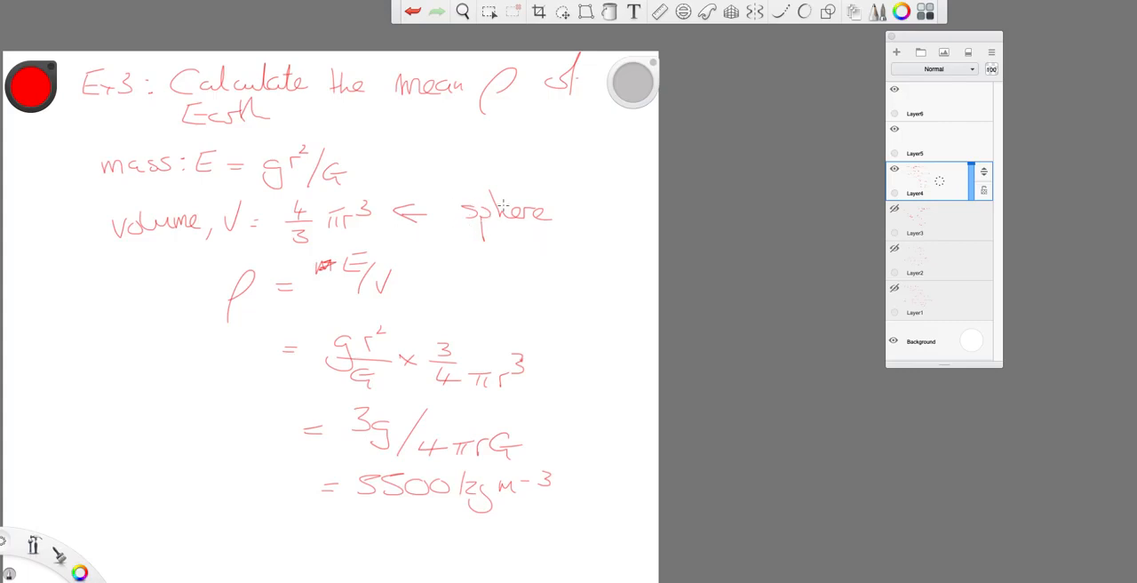
{"action": "mouse_move", "coordinate": [540, 148]}
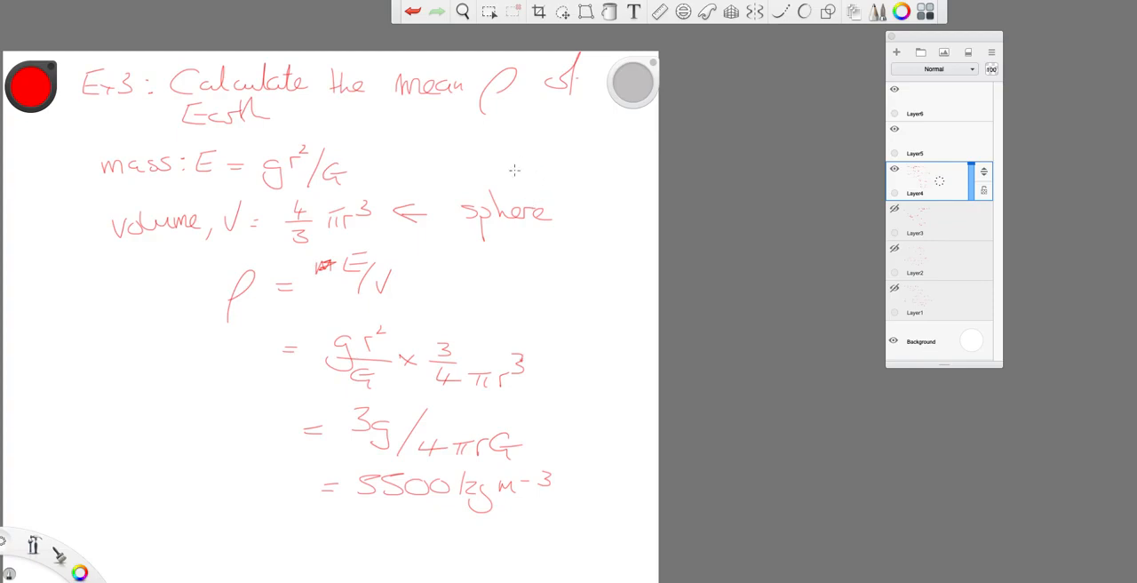
{"action": "mouse_move", "coordinate": [600, 215]}
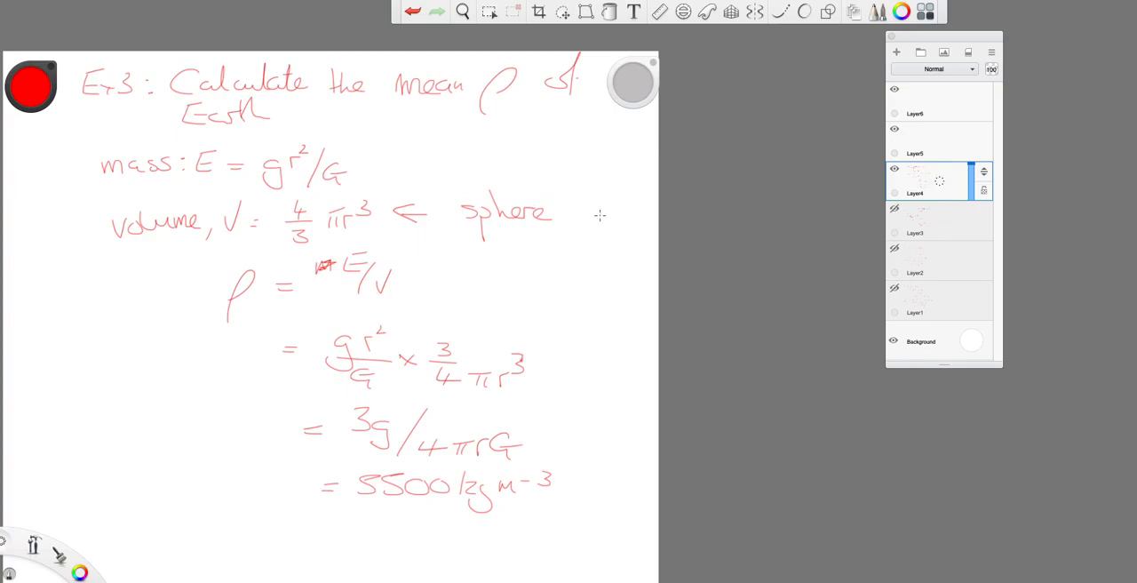
{"action": "mouse_move", "coordinate": [582, 228]}
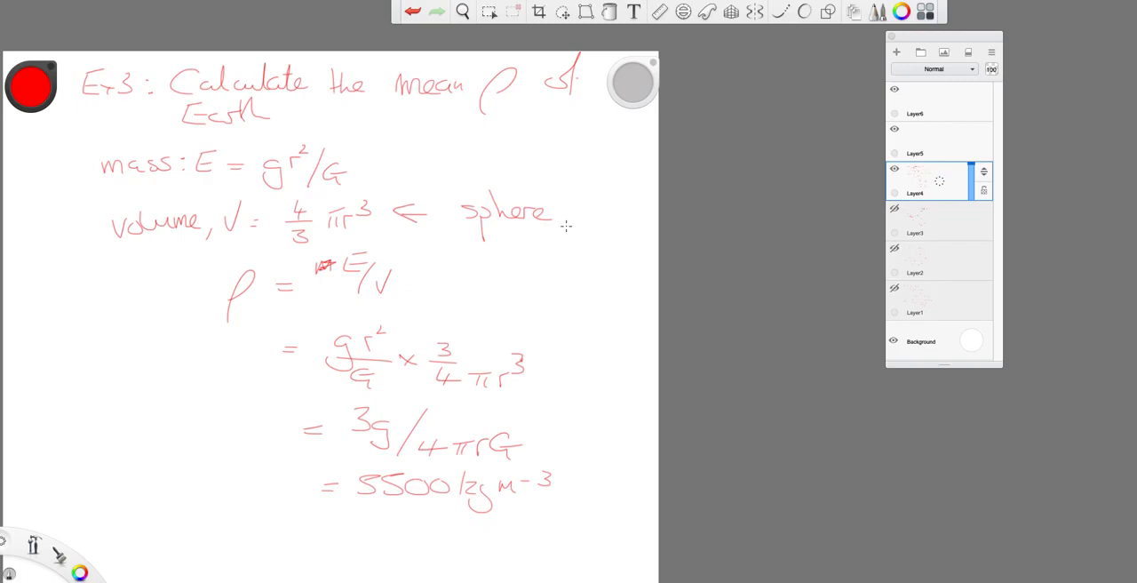
{"action": "mouse_move", "coordinate": [897, 186]}
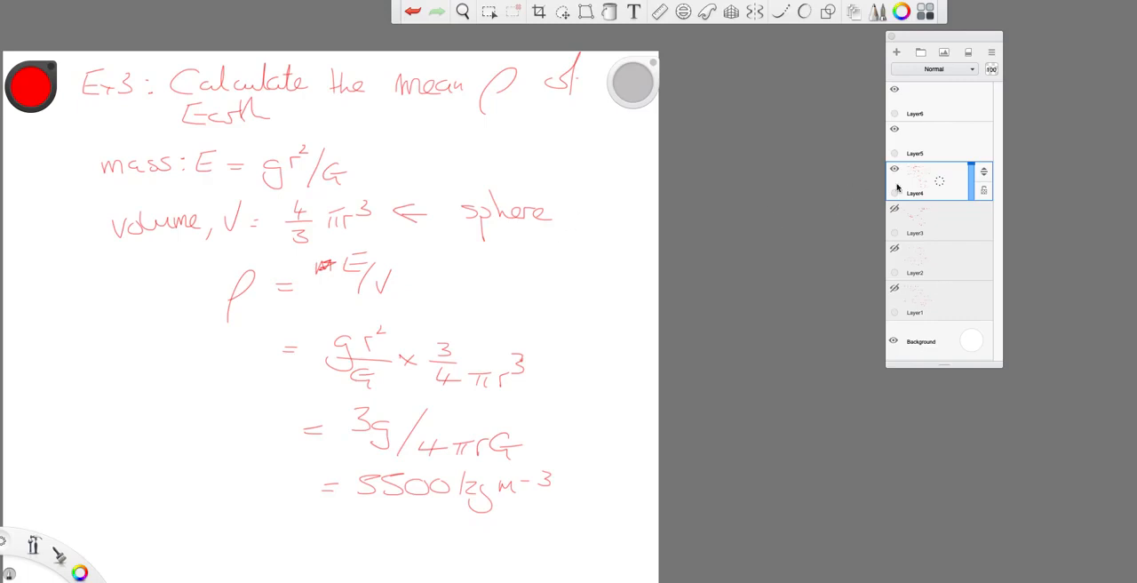
Switch to Layer5 and handwrite the heading 'Ex 4: mass of Earth using Moon'
{"action": "left_click", "coordinate": [895, 169]}
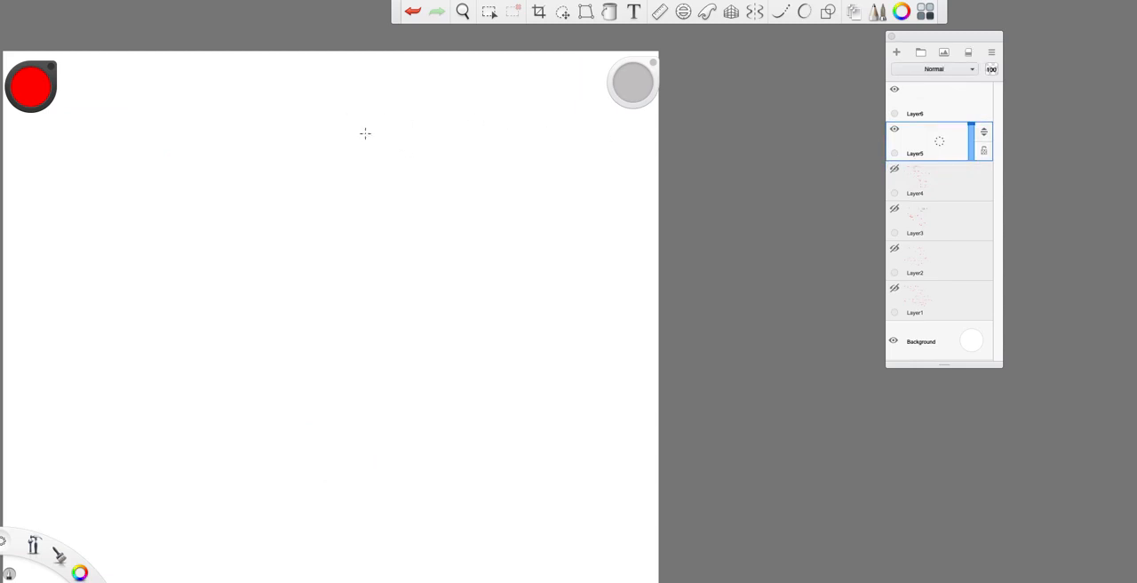
{"action": "left_click_drag", "start_coordinate": [116, 67], "coordinate": [99, 91]}
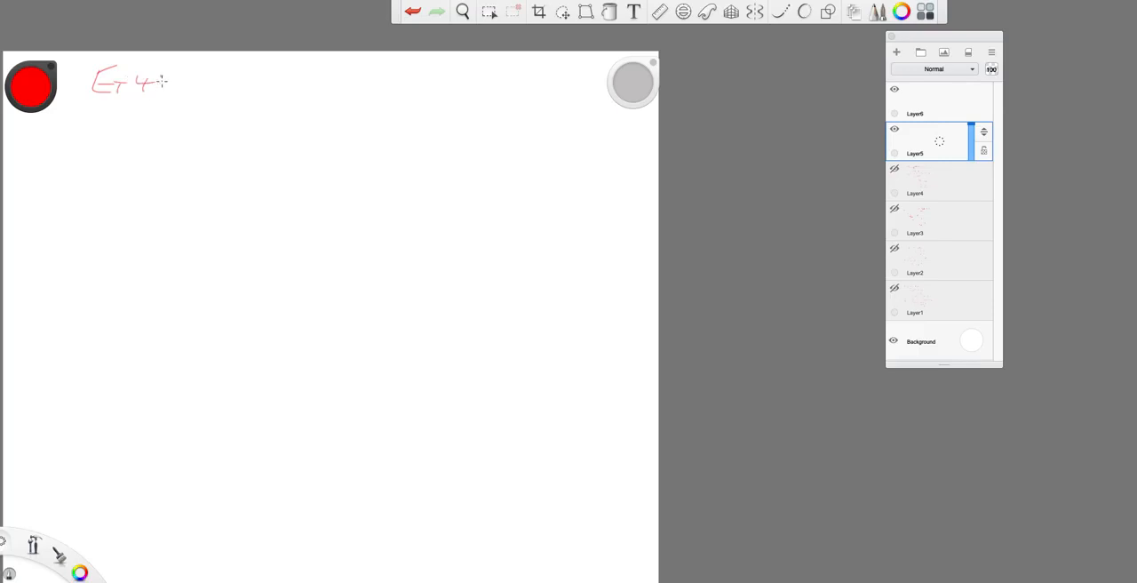
{"action": "left_click_drag", "start_coordinate": [187, 85], "coordinate": [238, 84]}
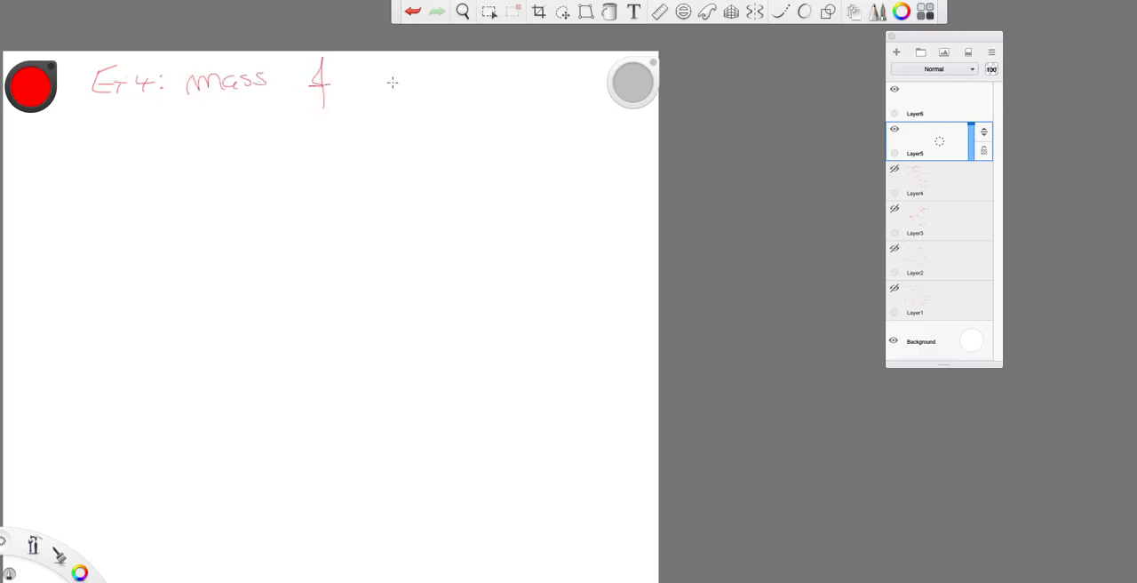
{"action": "left_click_drag", "start_coordinate": [364, 84], "coordinate": [426, 84]}
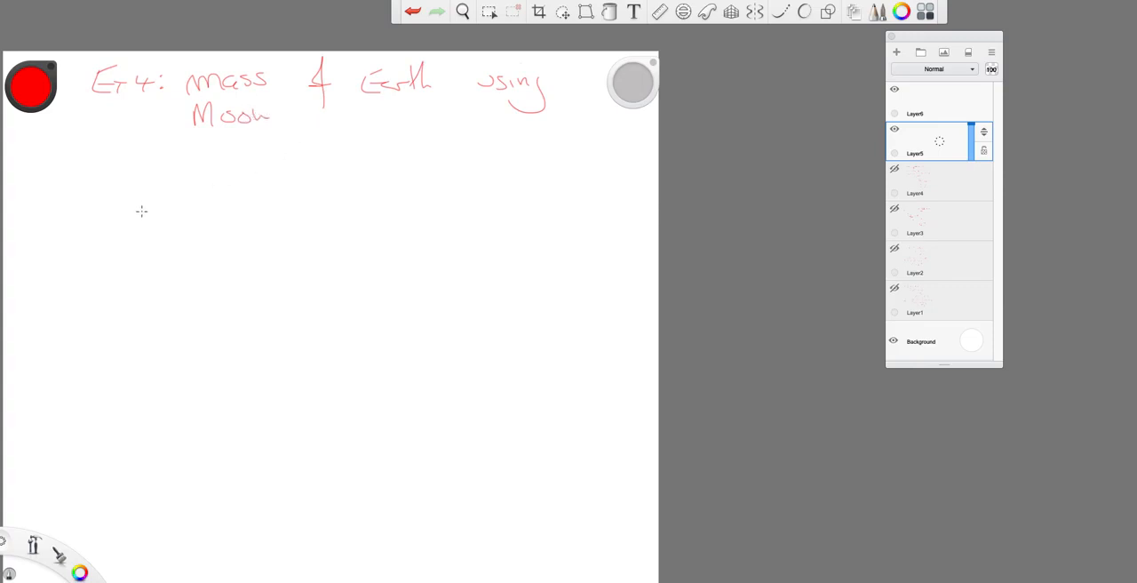
{"action": "mouse_move", "coordinate": [142, 206]}
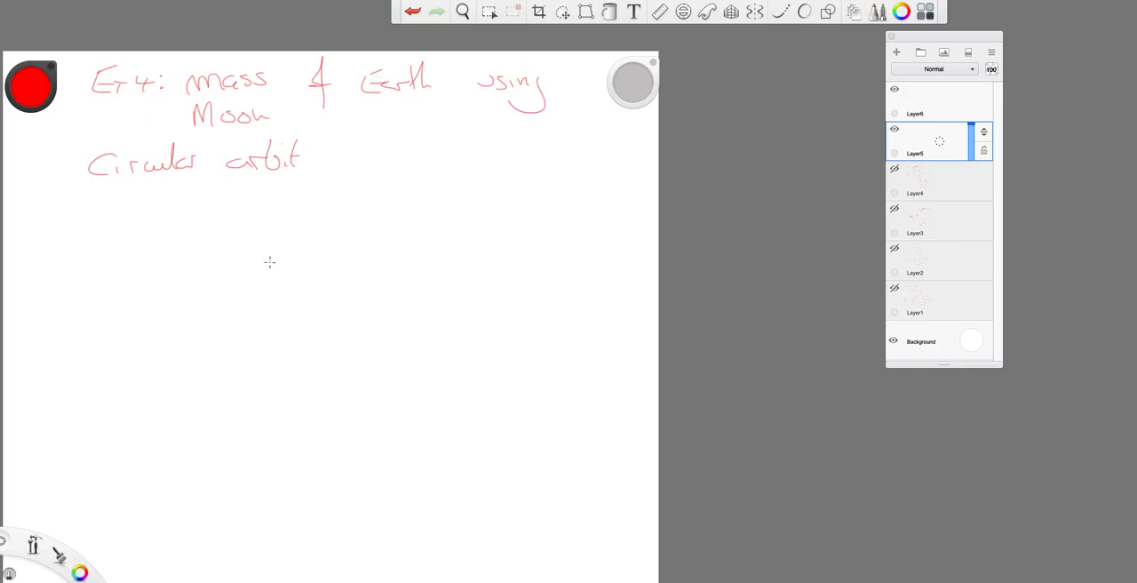
{"action": "mouse_move", "coordinate": [296, 234]}
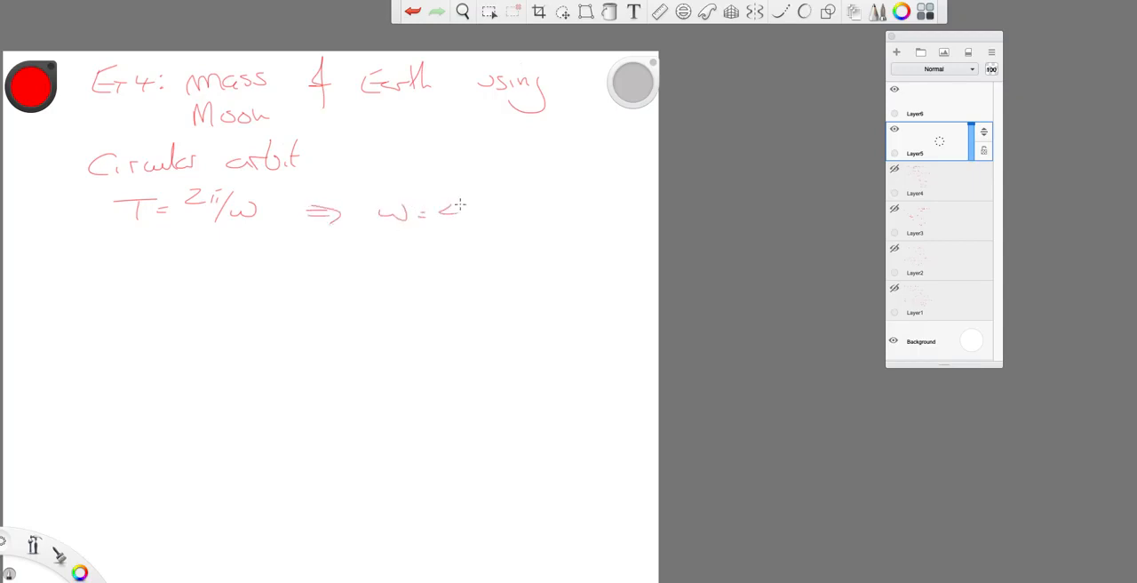
Complete the relation ω = 2π/T on the Ex 4 page
{"action": "left_click_drag", "start_coordinate": [453, 209], "coordinate": [498, 231]}
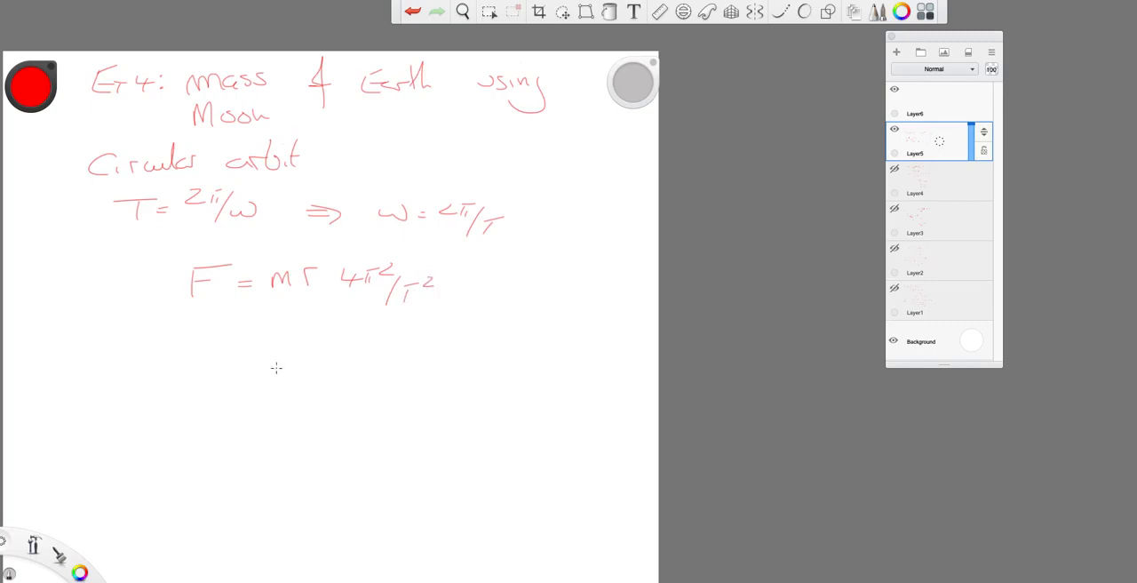
{"action": "mouse_move", "coordinate": [243, 324]}
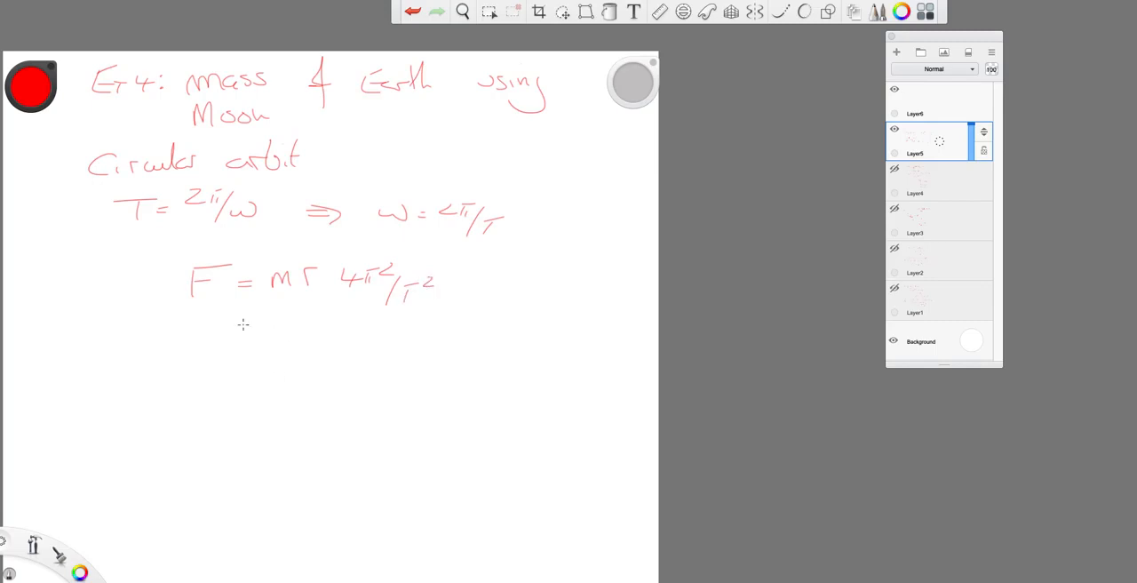
{"action": "mouse_move", "coordinate": [150, 348]}
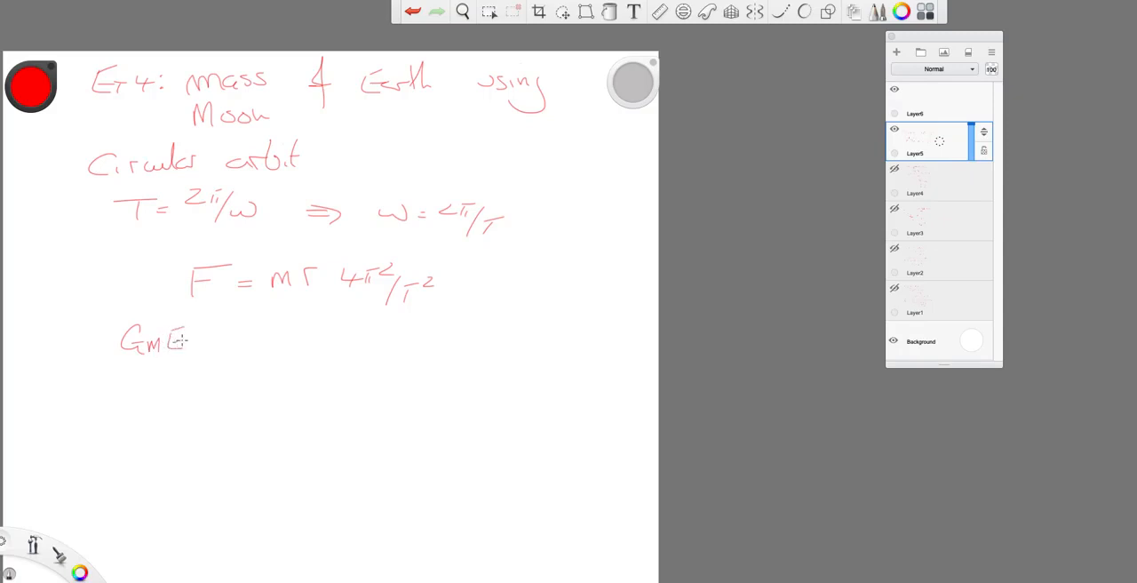
Write GmE/r² = mr 4π²/T², then E = 4π²r³/T² = 6.8×10²⁴ kg, underlined
{"action": "left_click_drag", "start_coordinate": [129, 364], "coordinate": [219, 364]}
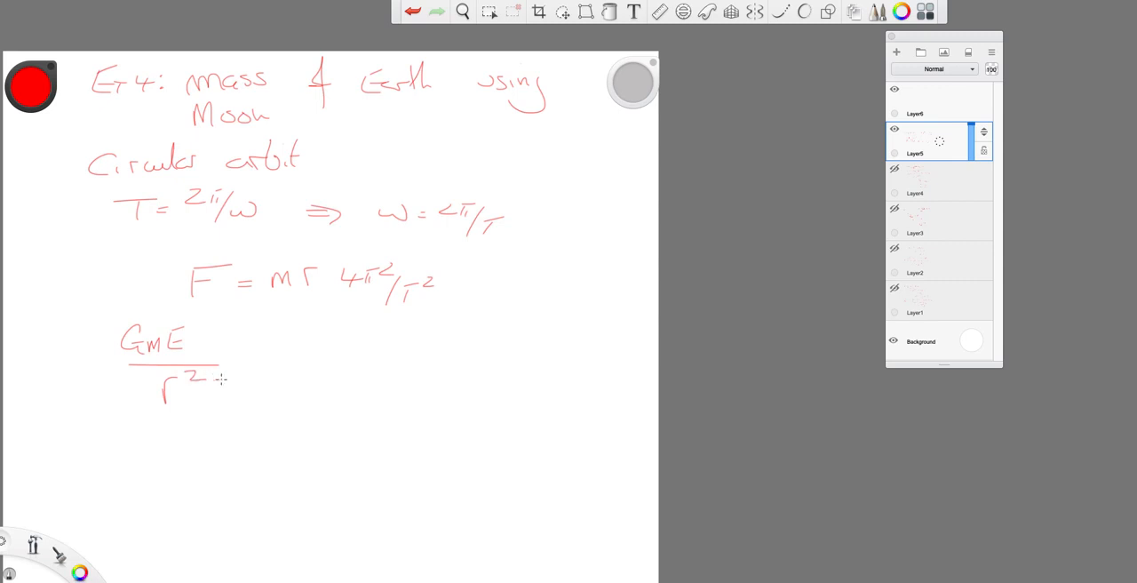
{"action": "mouse_move", "coordinate": [283, 379]}
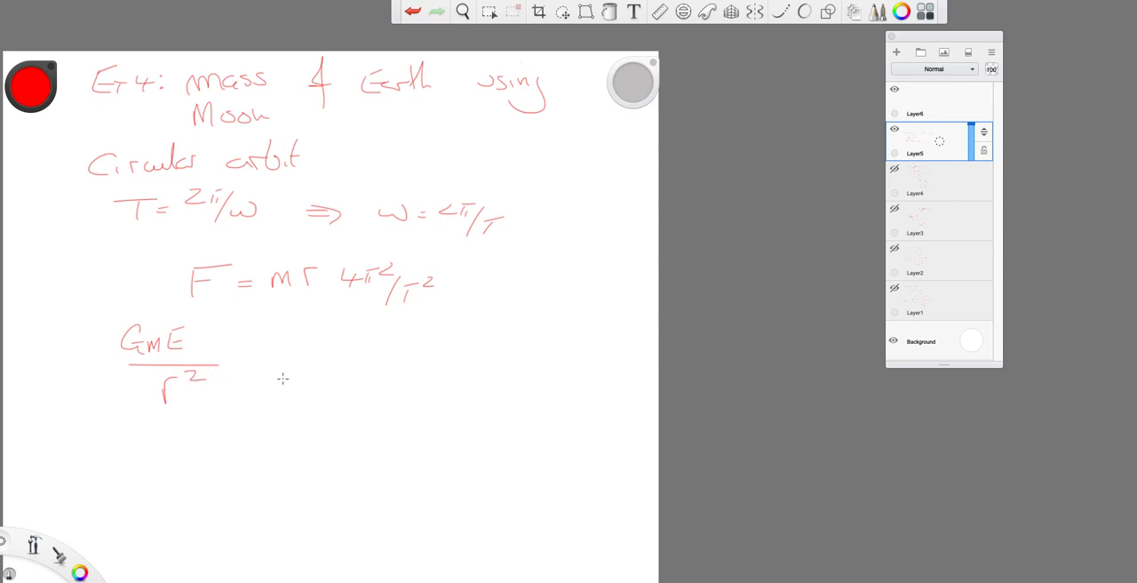
{"action": "mouse_move", "coordinate": [260, 364]}
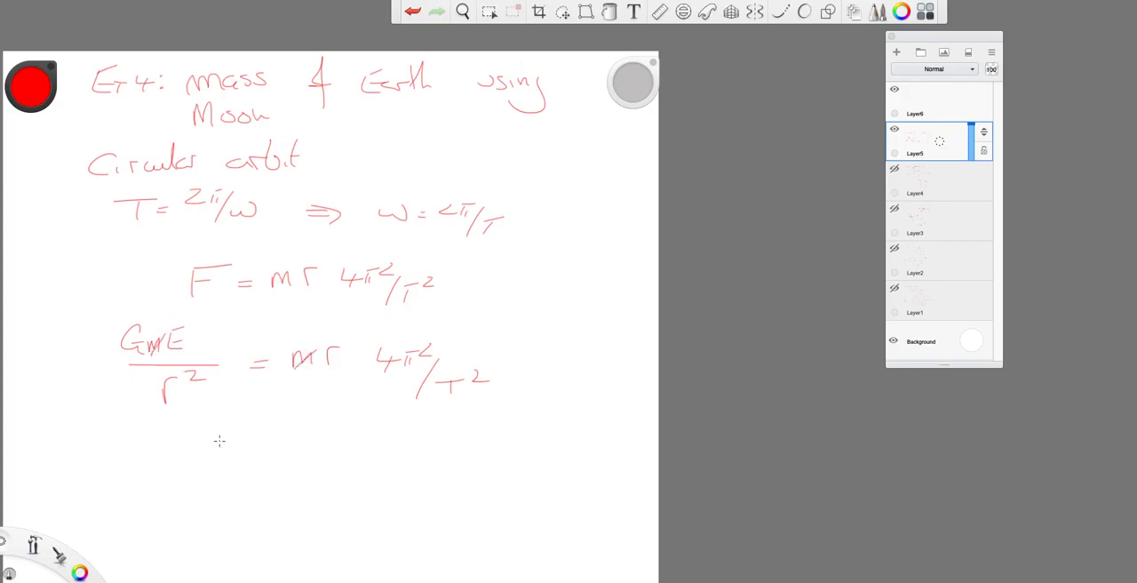
{"action": "mouse_move", "coordinate": [187, 441]}
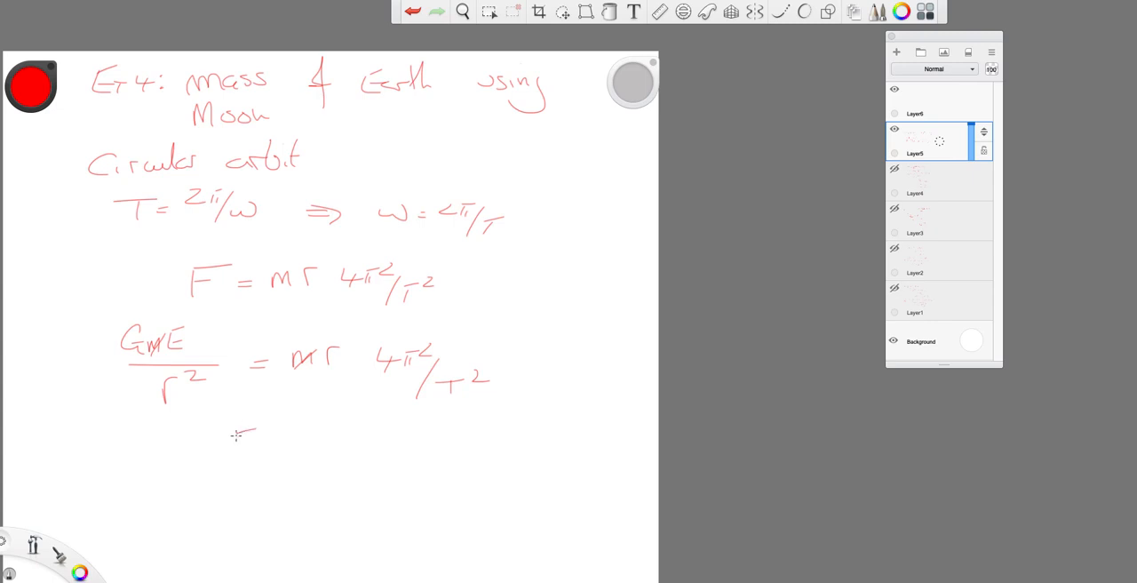
{"action": "left_click_drag", "start_coordinate": [236, 436], "coordinate": [307, 445]}
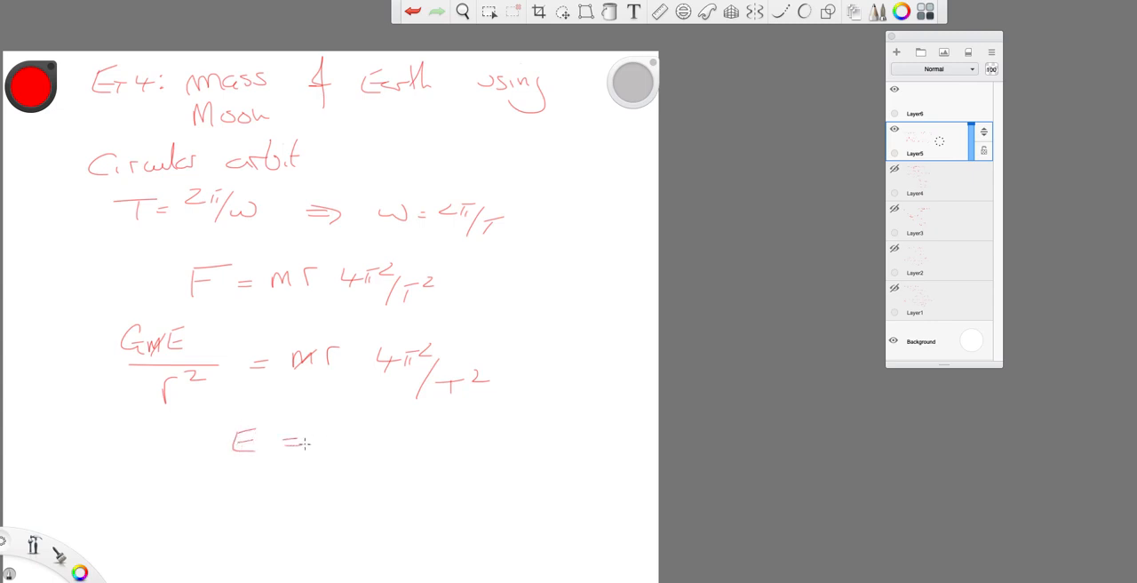
{"action": "mouse_move", "coordinate": [344, 438]}
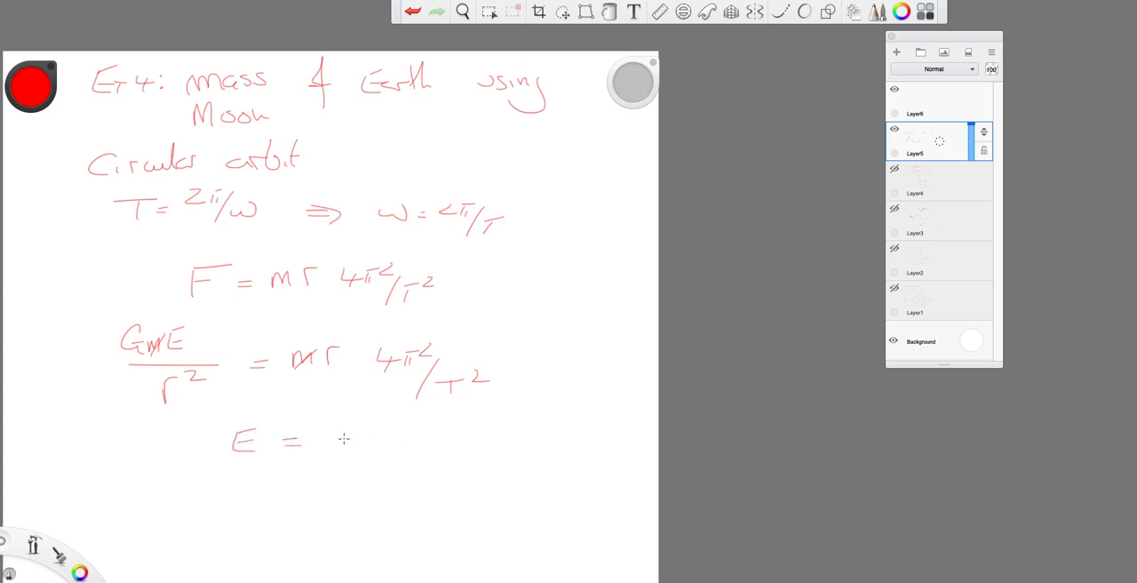
{"action": "mouse_move", "coordinate": [363, 437]}
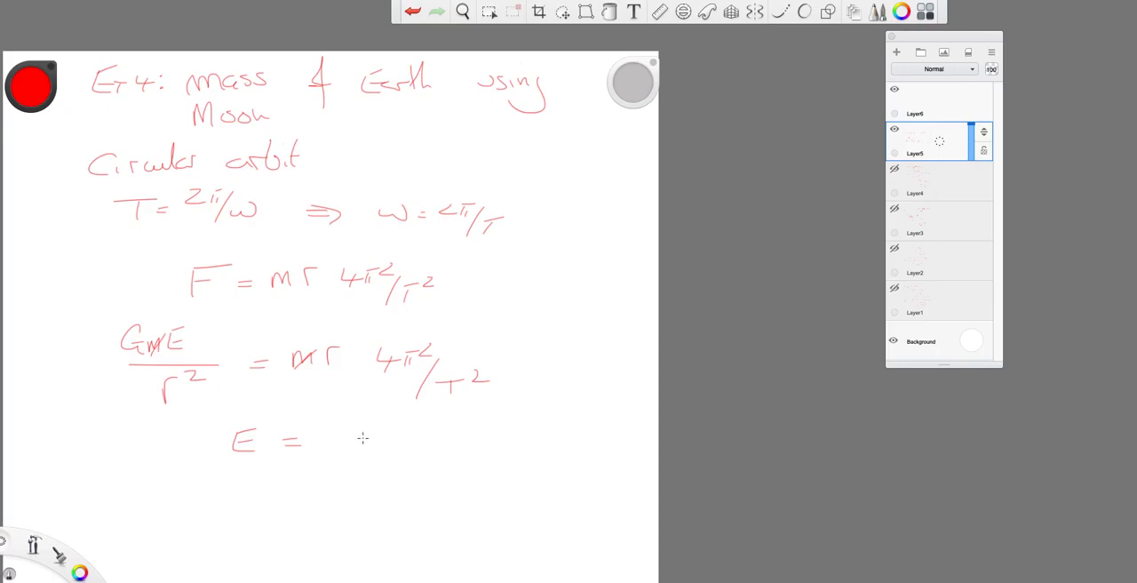
{"action": "mouse_move", "coordinate": [254, 342]}
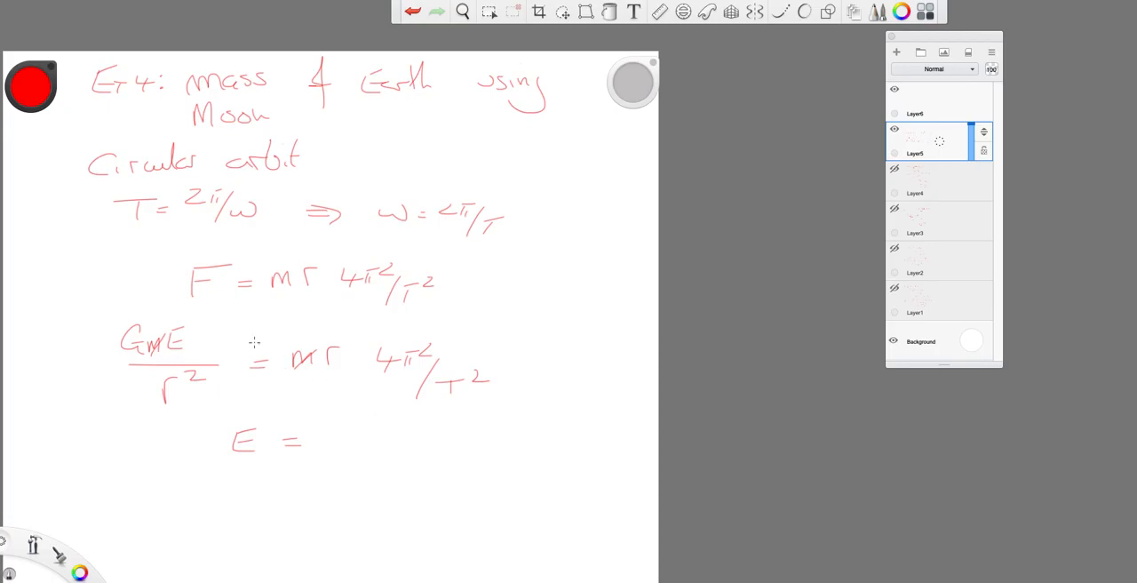
{"action": "left_click_drag", "start_coordinate": [320, 444], "coordinate": [360, 440]}
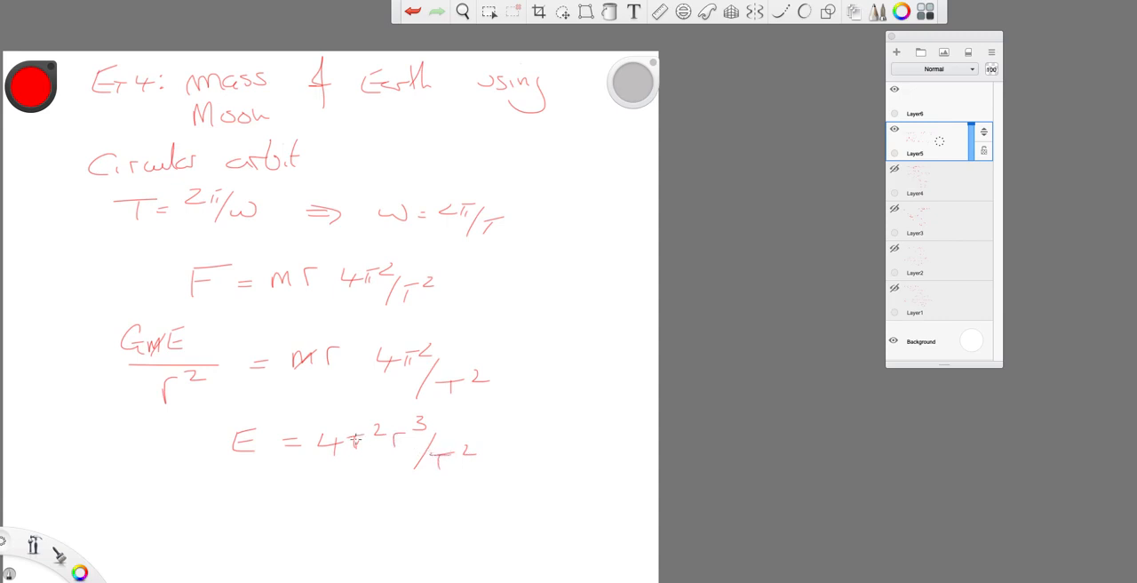
{"action": "left_click_drag", "start_coordinate": [301, 493], "coordinate": [320, 495]}
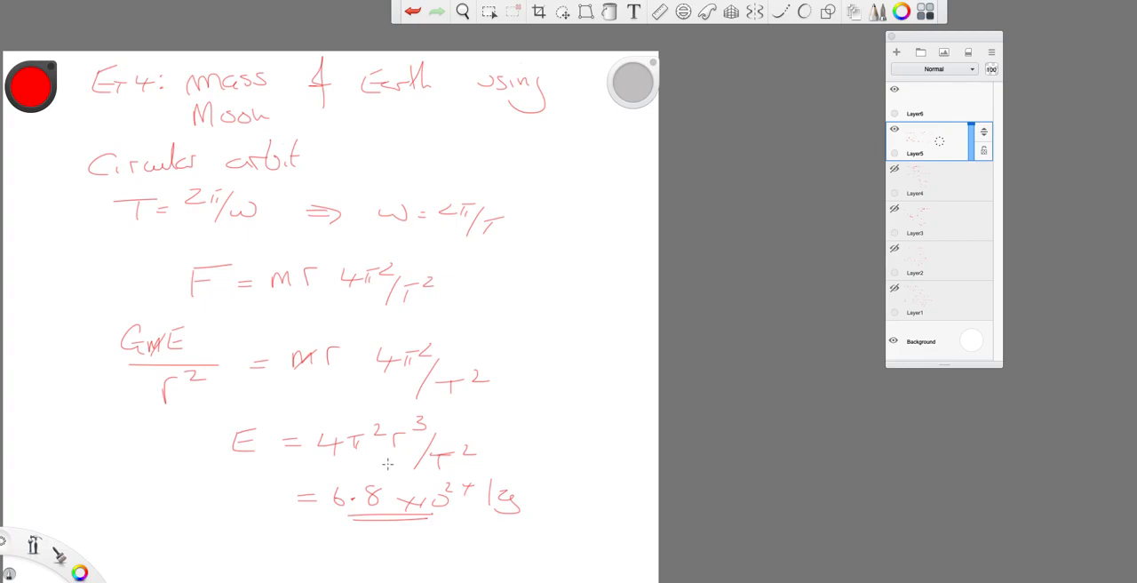
{"action": "mouse_move", "coordinate": [375, 468]}
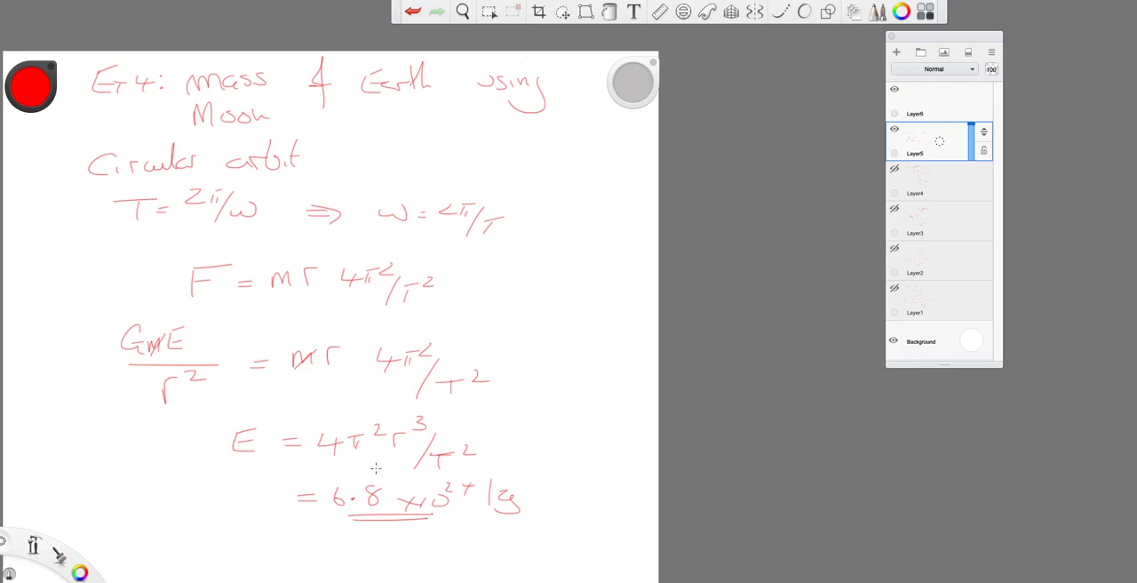